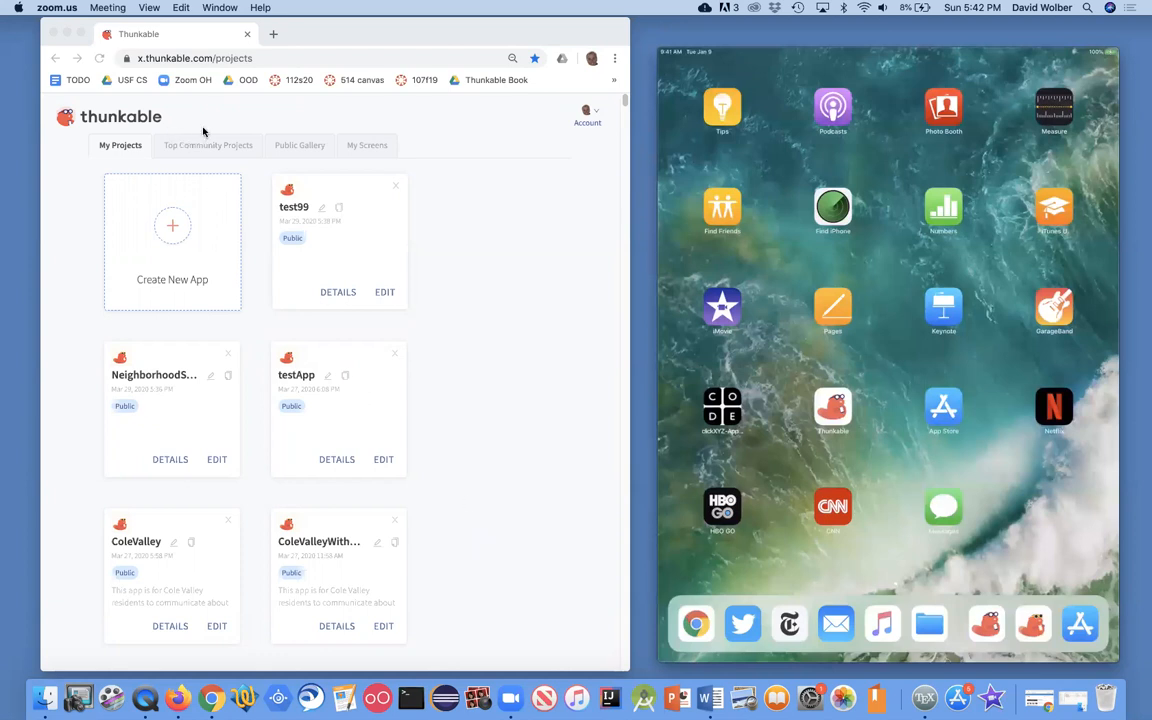
pyautogui.moveTo(258, 167)
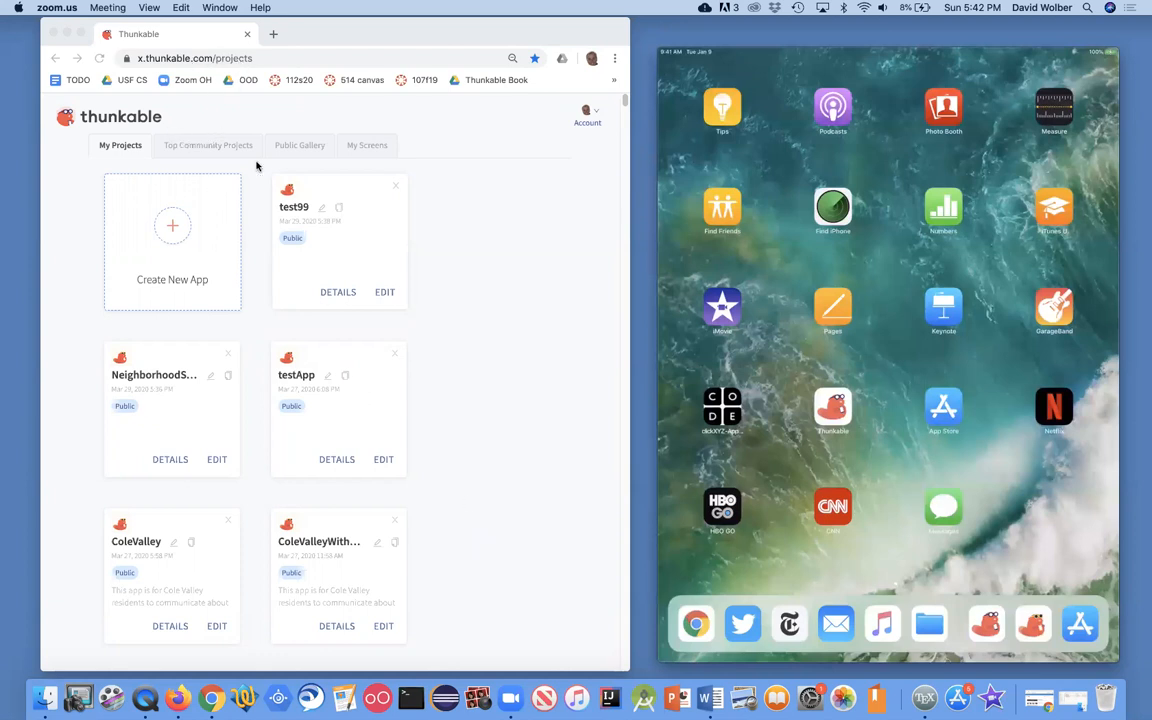
pyautogui.moveTo(342, 421)
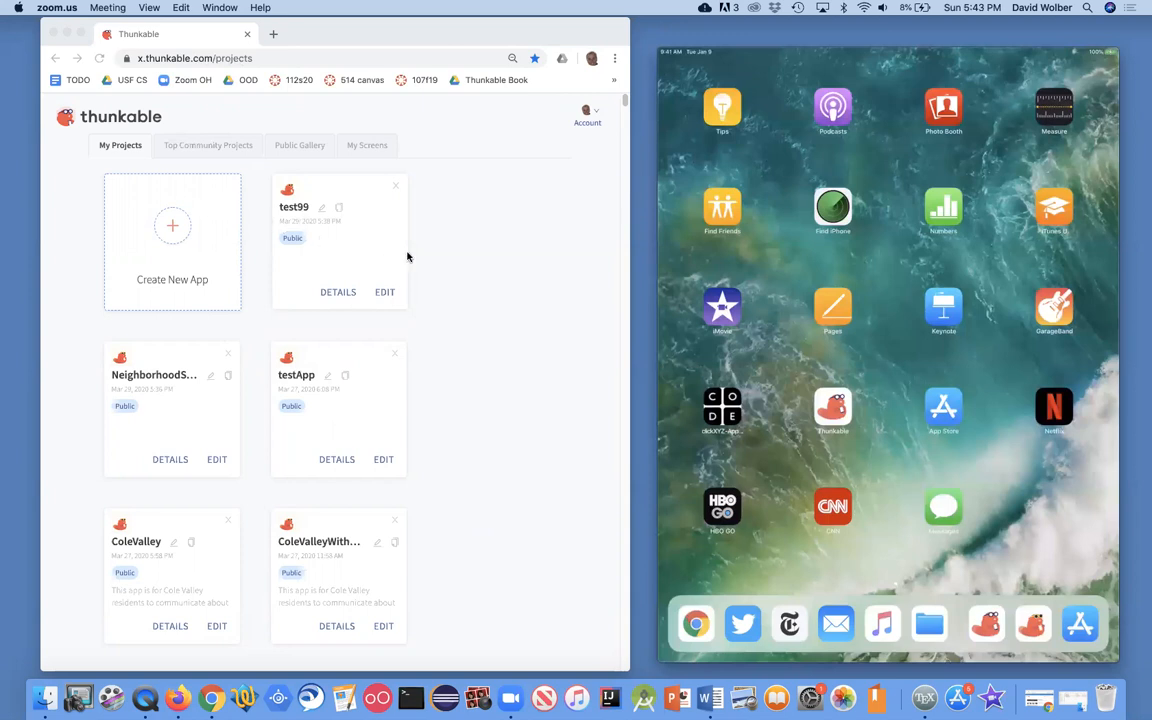
pyautogui.moveTo(400, 251)
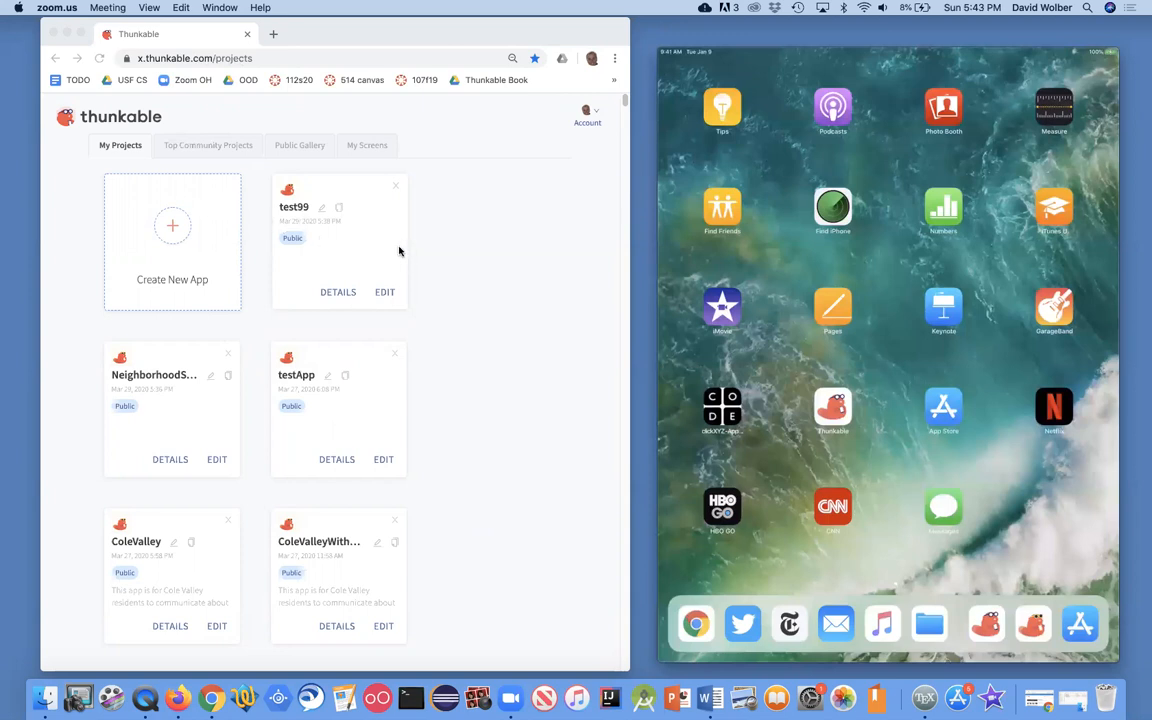
pyautogui.moveTo(440, 262)
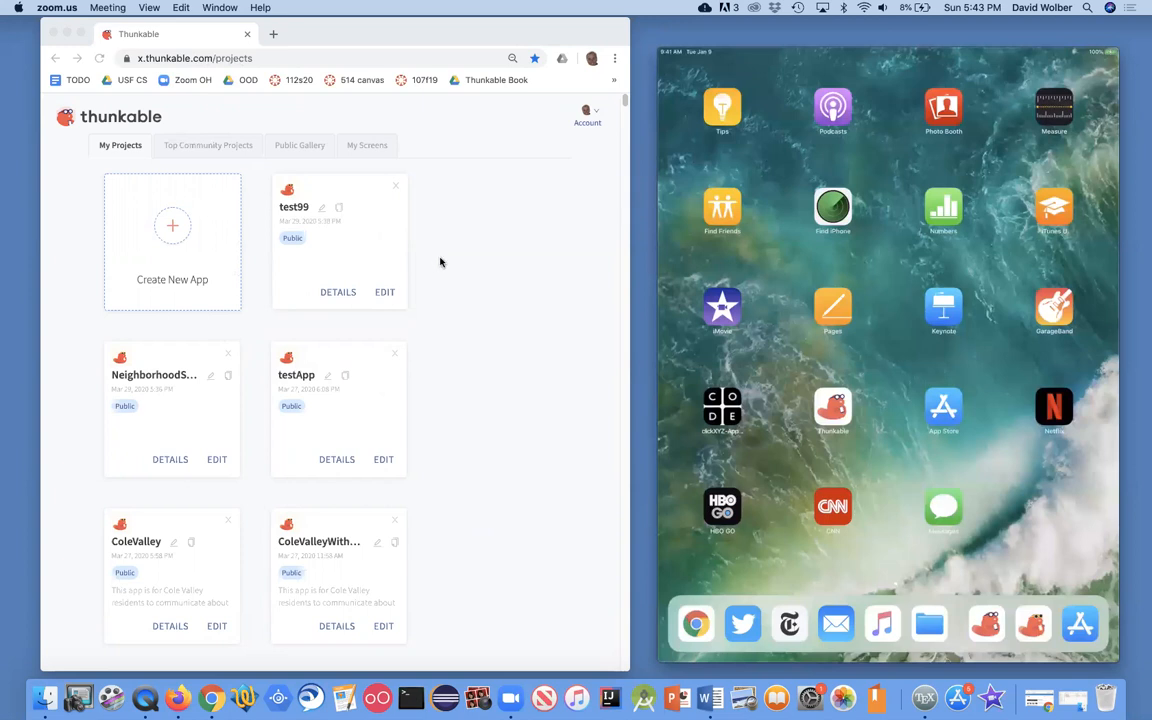
pyautogui.moveTo(535, 335)
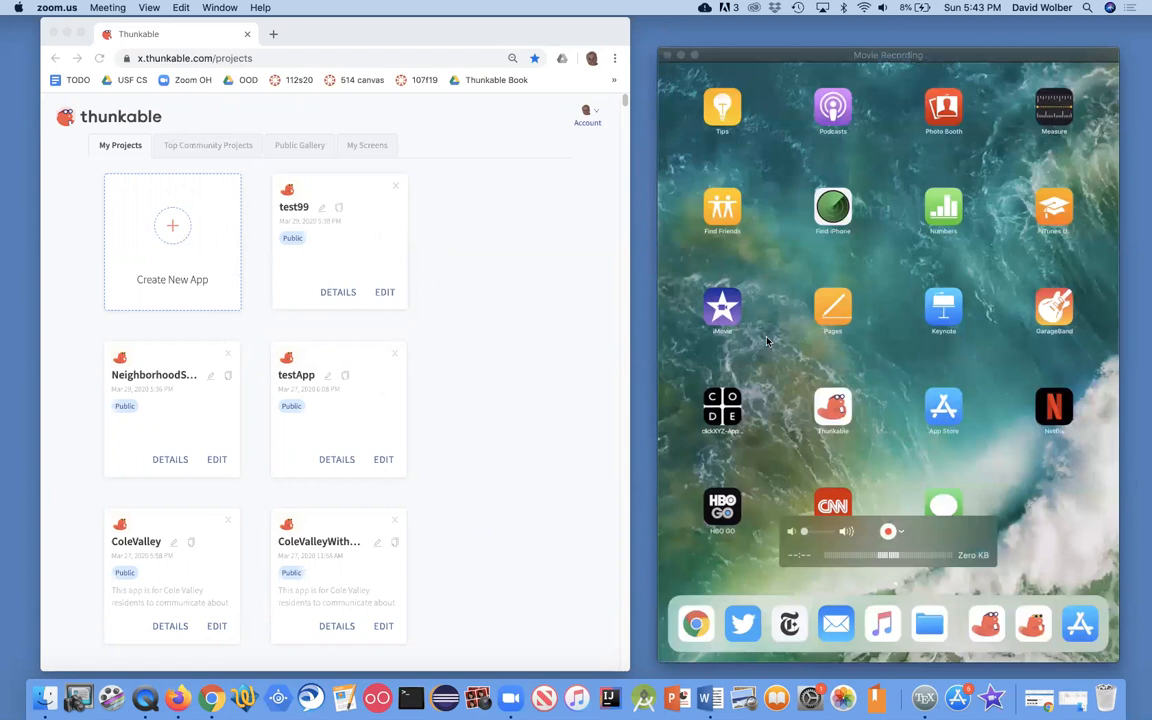
pyautogui.moveTo(777, 358)
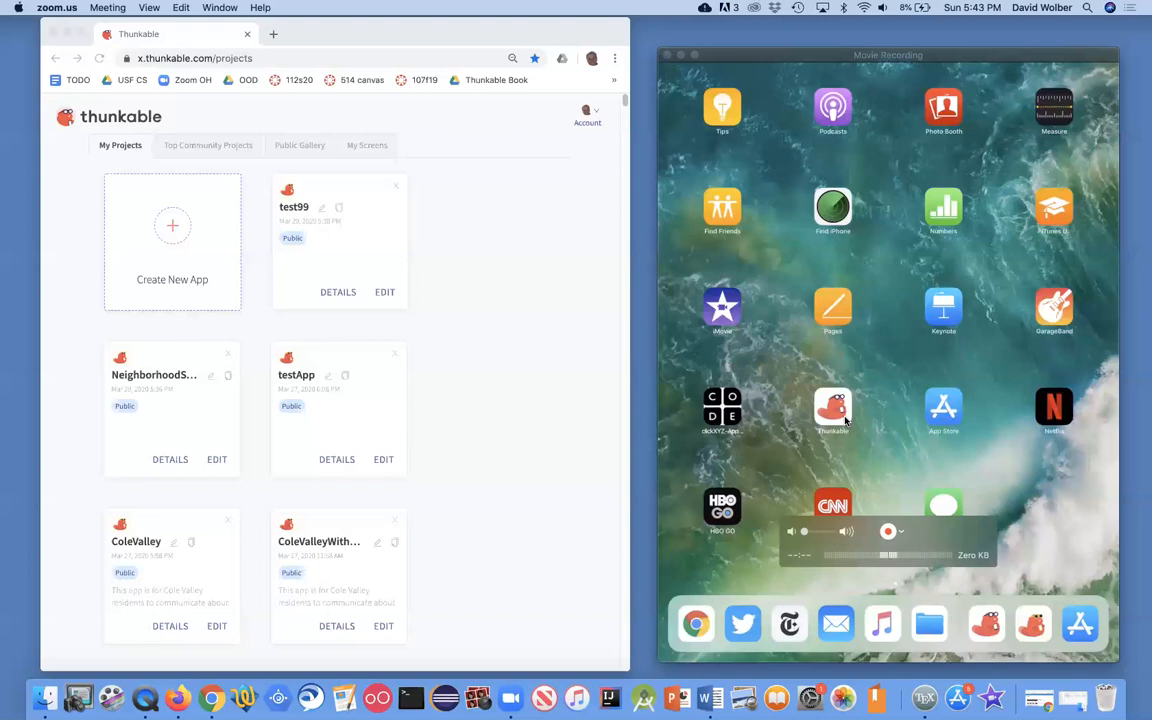
pyautogui.moveTo(867, 408)
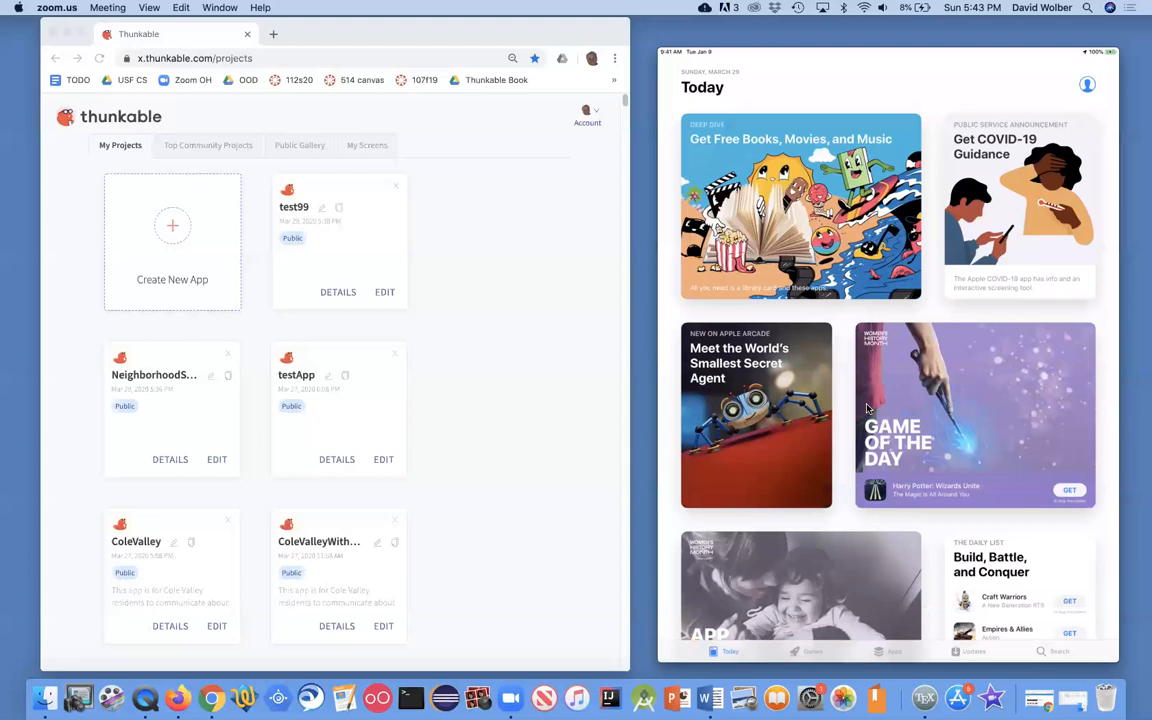
# Search the iPad App Store for 'Thunkable' and run the search
pyautogui.click(1053, 651)
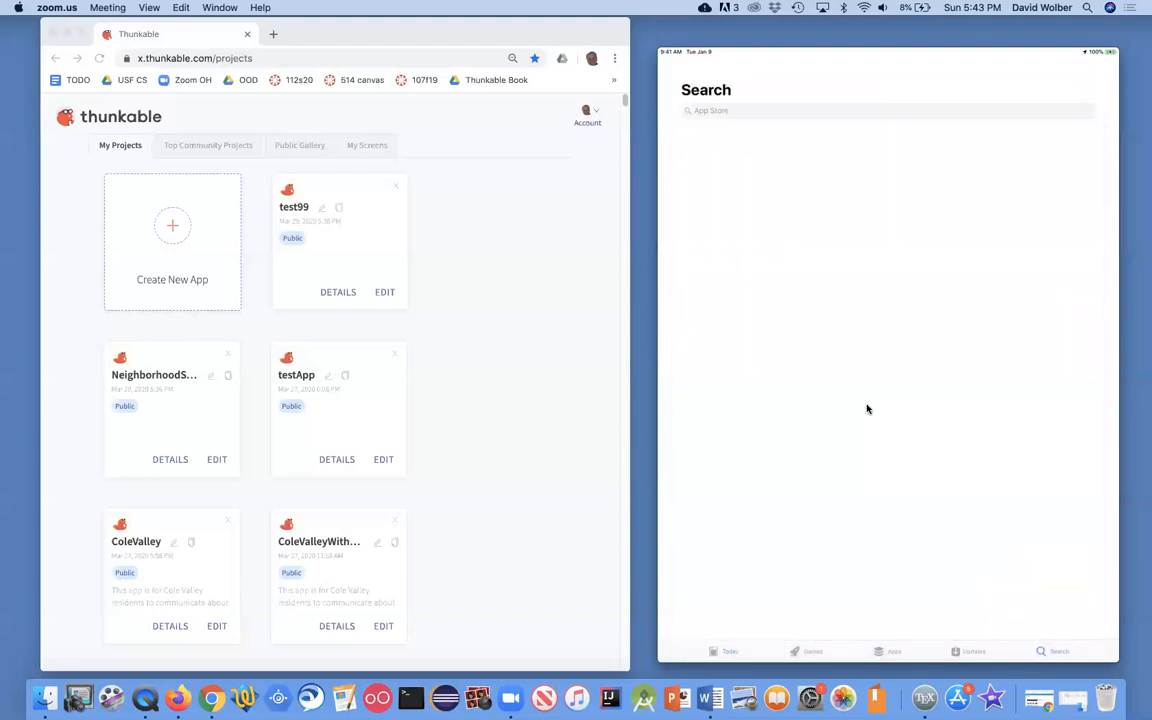
pyautogui.click(886, 110)
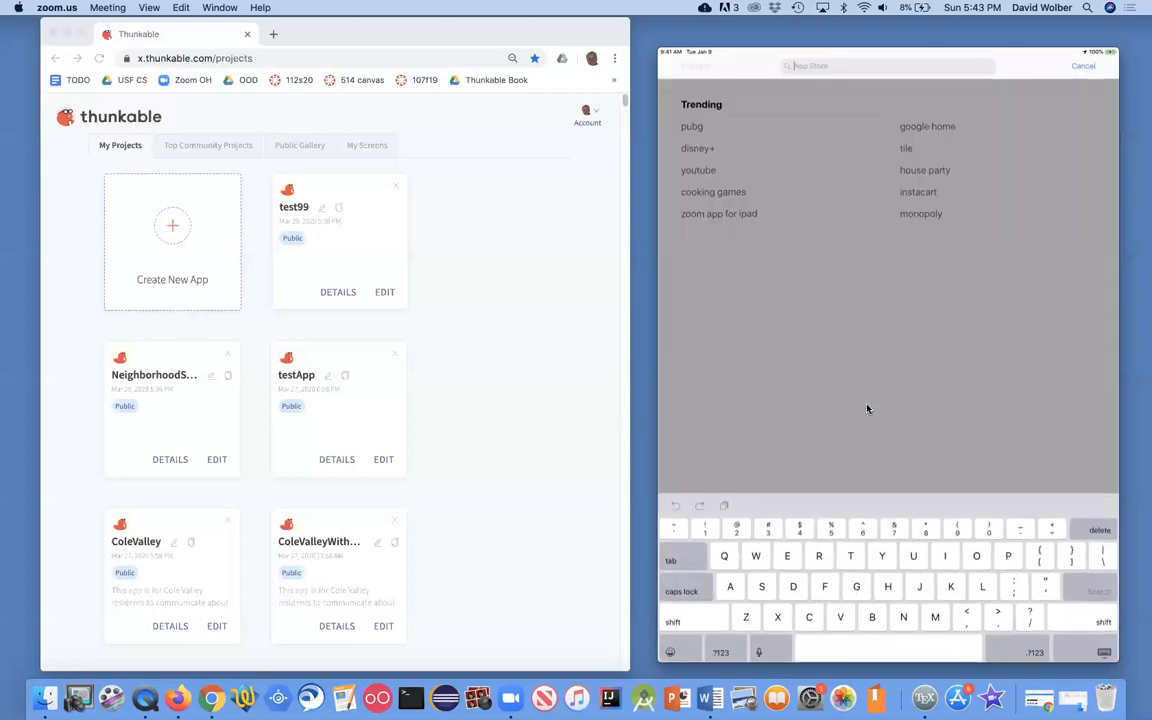
pyautogui.write('Thunkab')
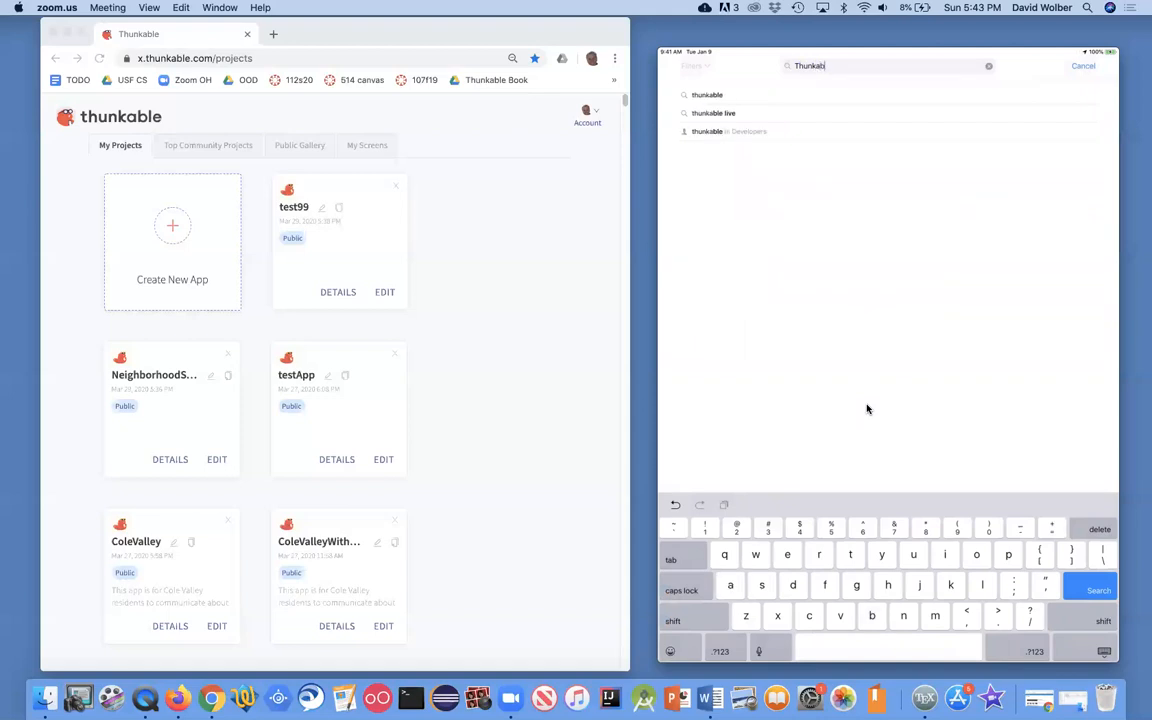
pyautogui.click(714, 113)
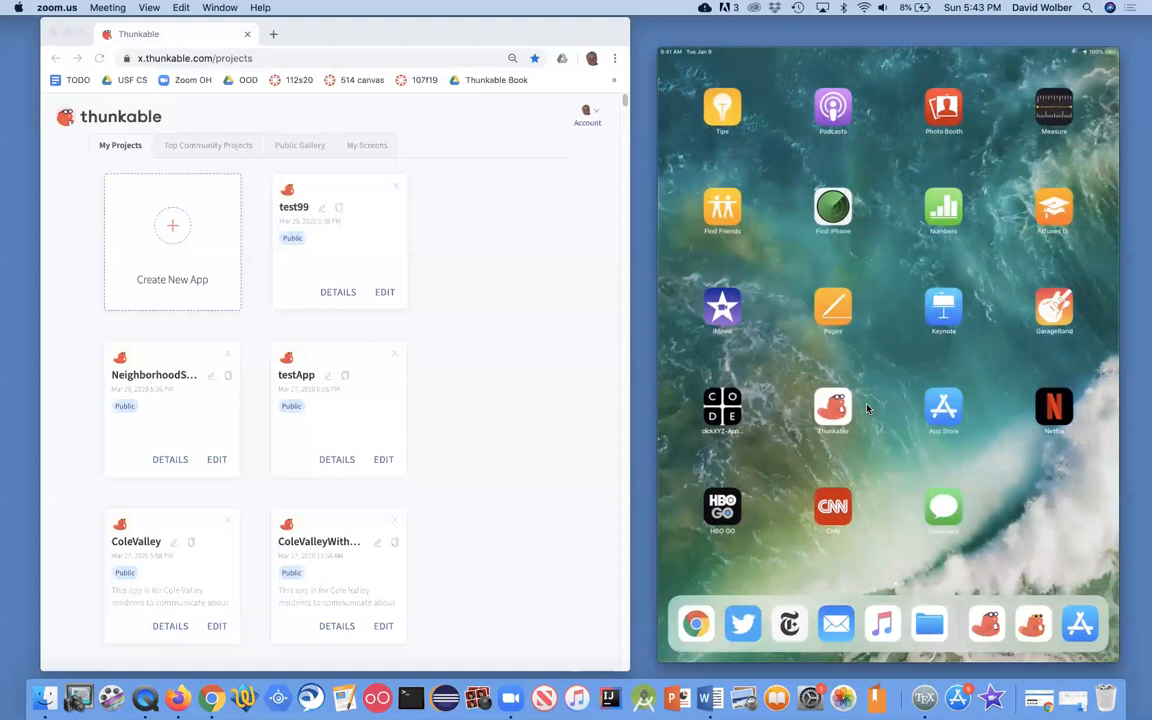
pyautogui.moveTo(333, 97)
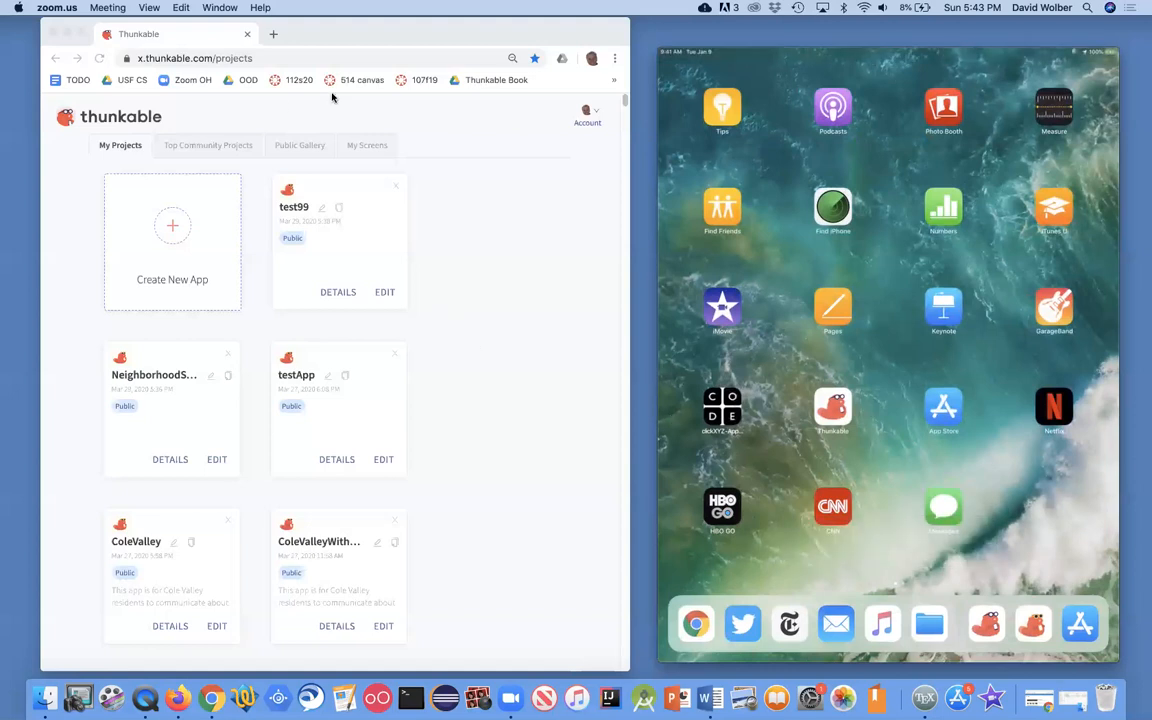
pyautogui.moveTo(216, 113)
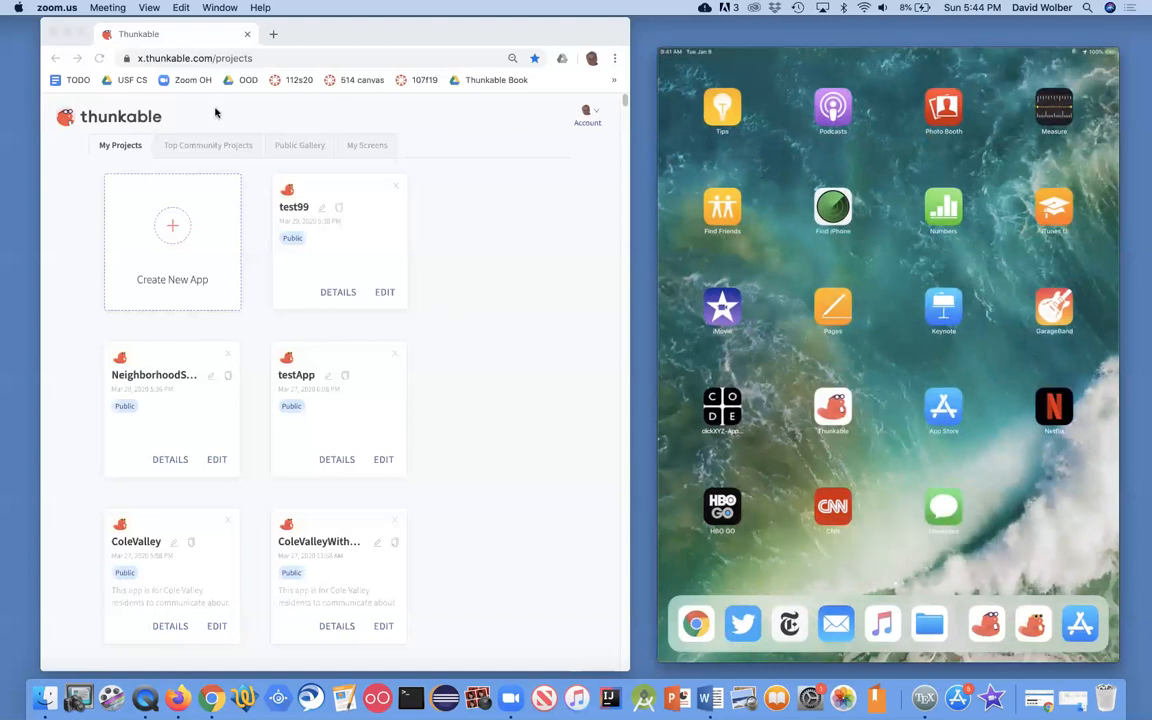
pyautogui.moveTo(172, 238)
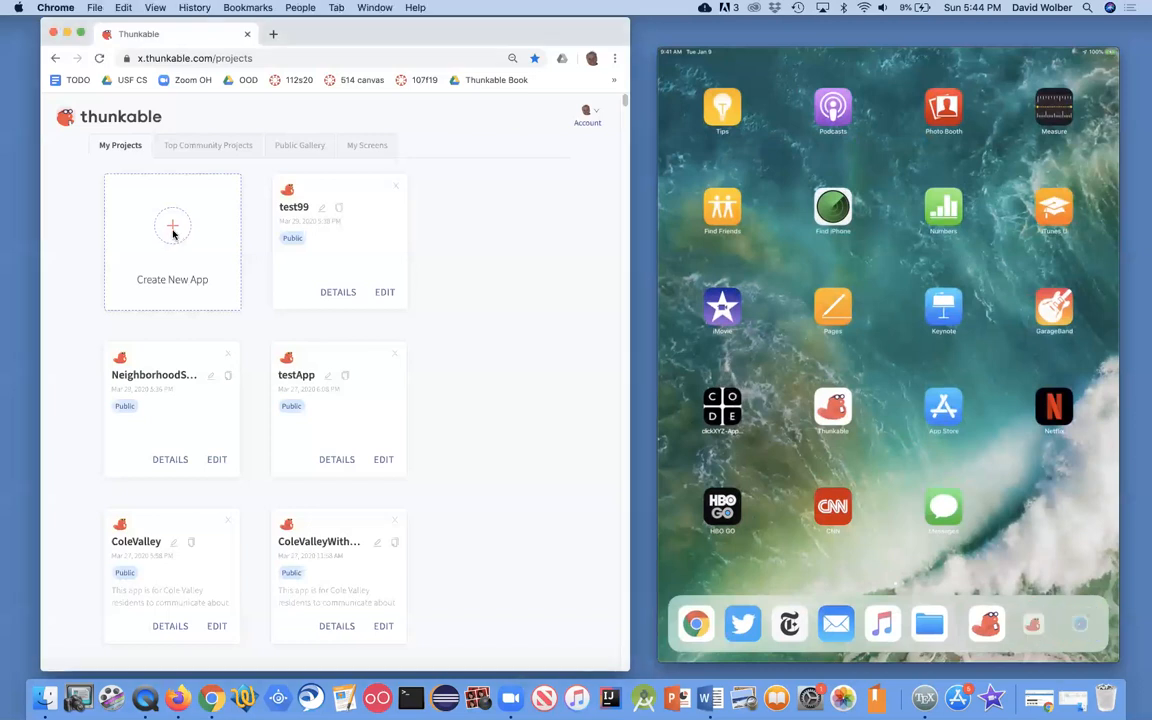
# Start a new app, name it 'Cole Valley COVID-19 Sharing App', and create it
pyautogui.click(172, 240)
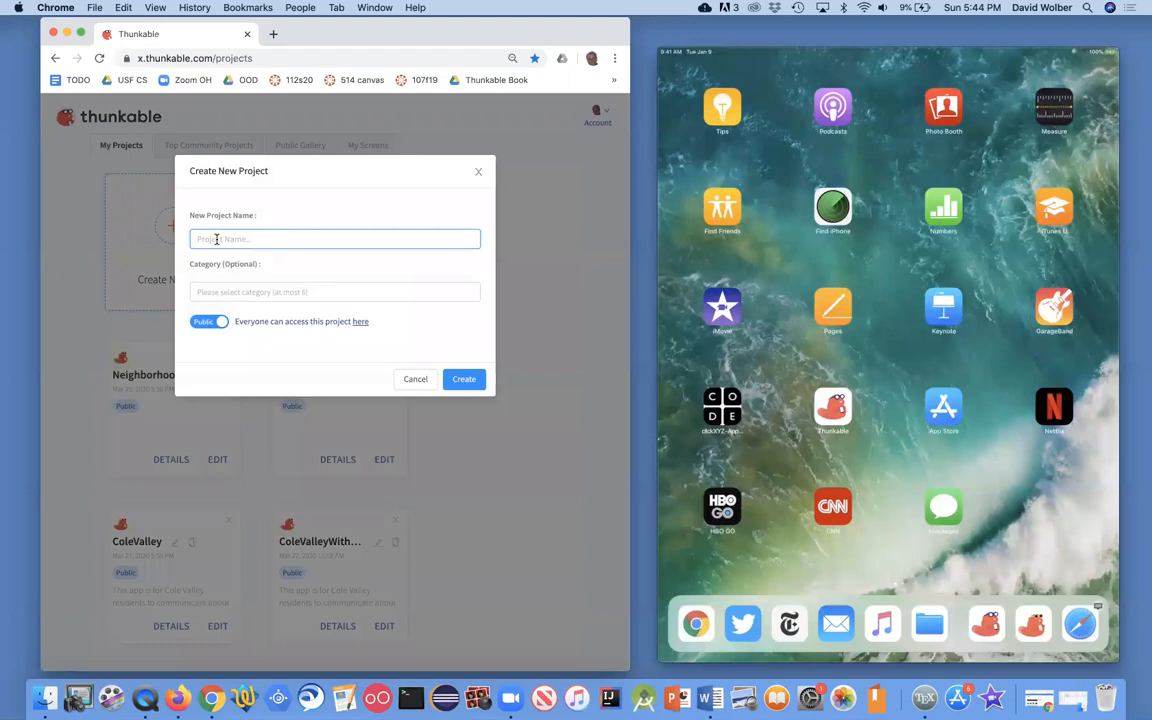
pyautogui.write('Colve')
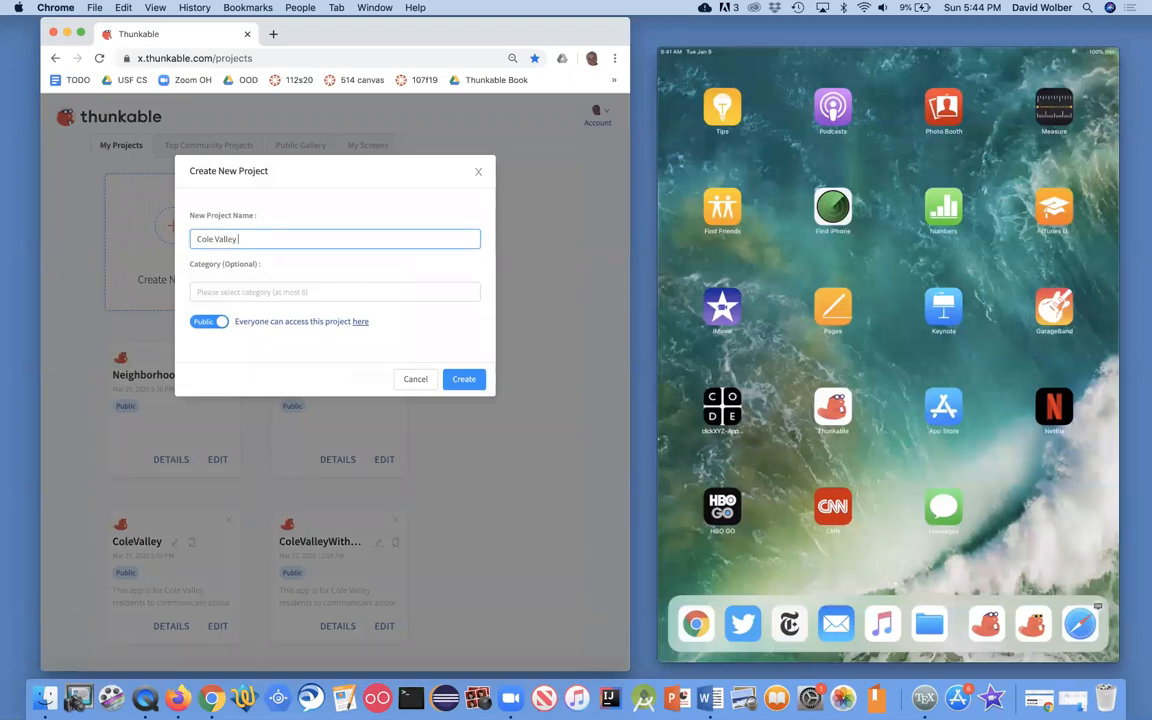
pyautogui.write('Sharing')
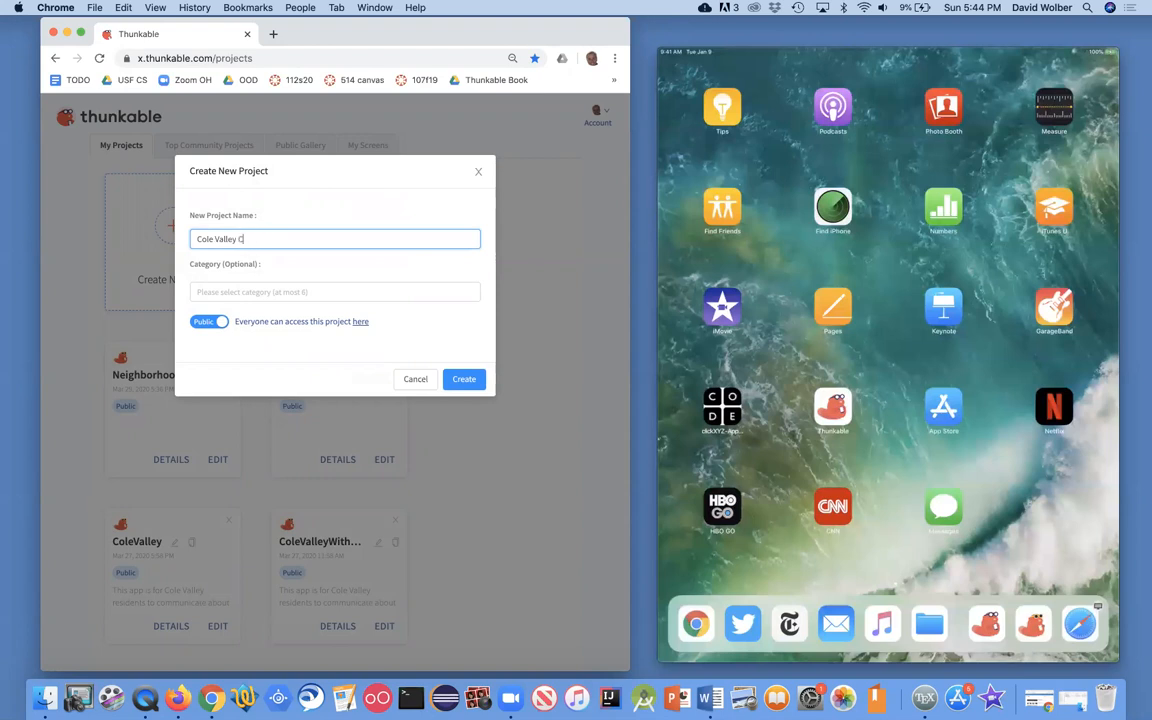
pyautogui.write('OPY')
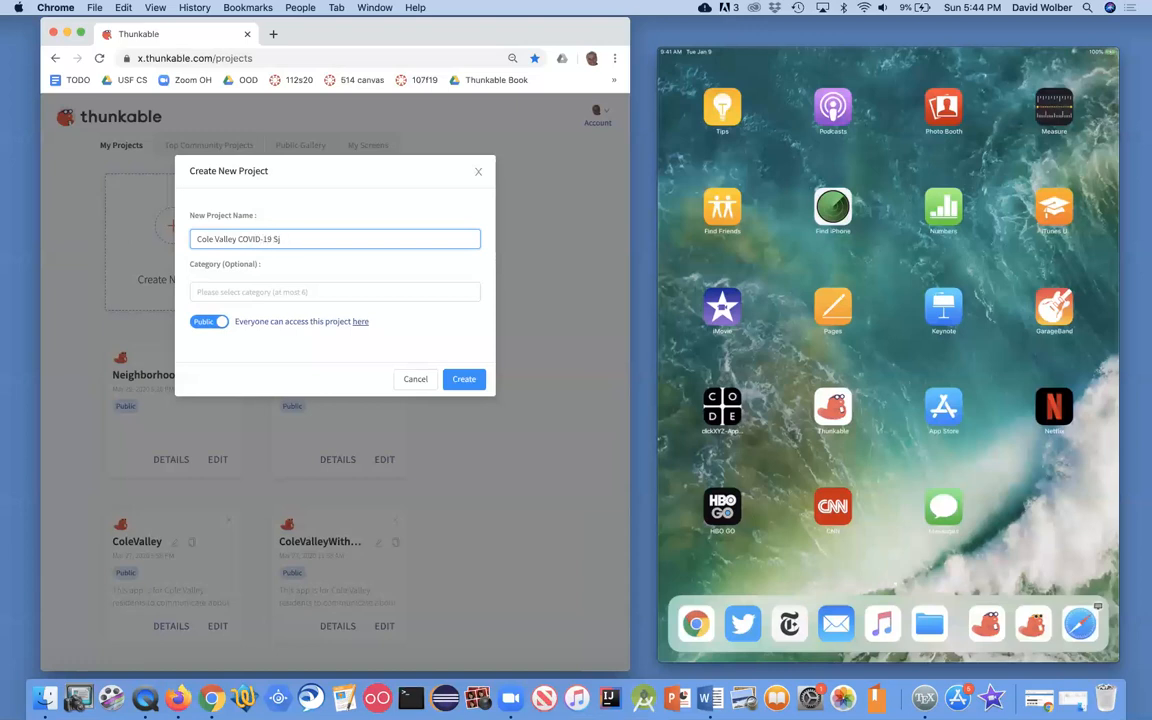
pyautogui.write('haring App')
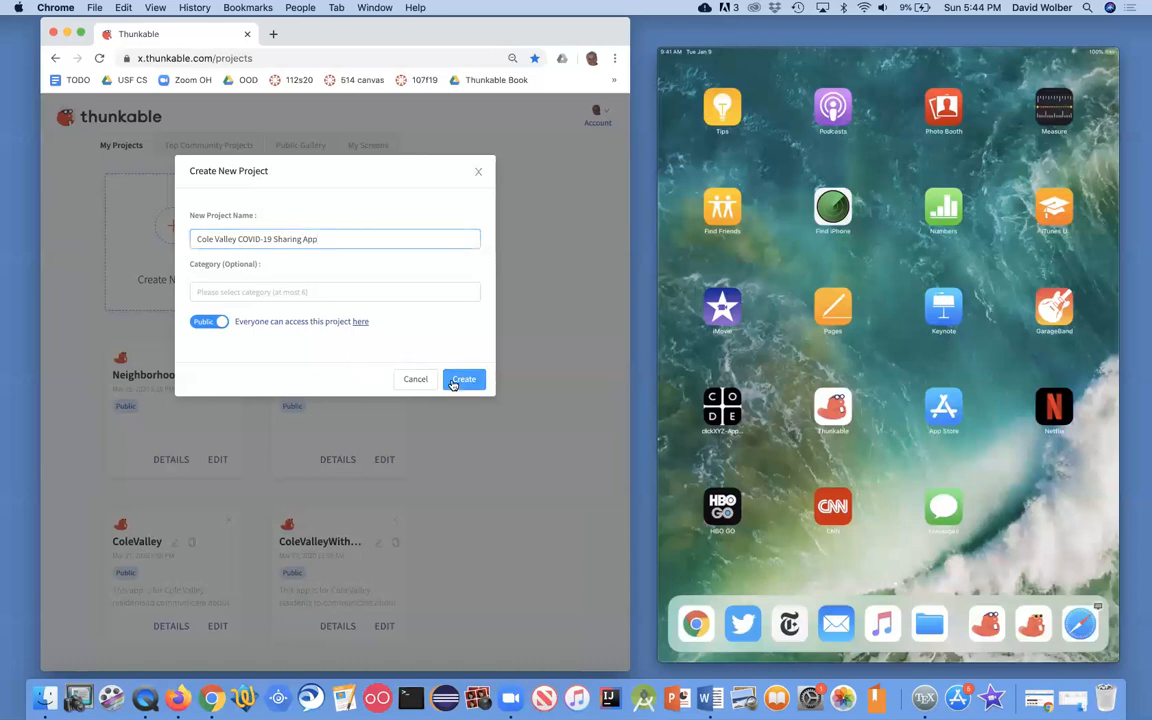
pyautogui.click(463, 379)
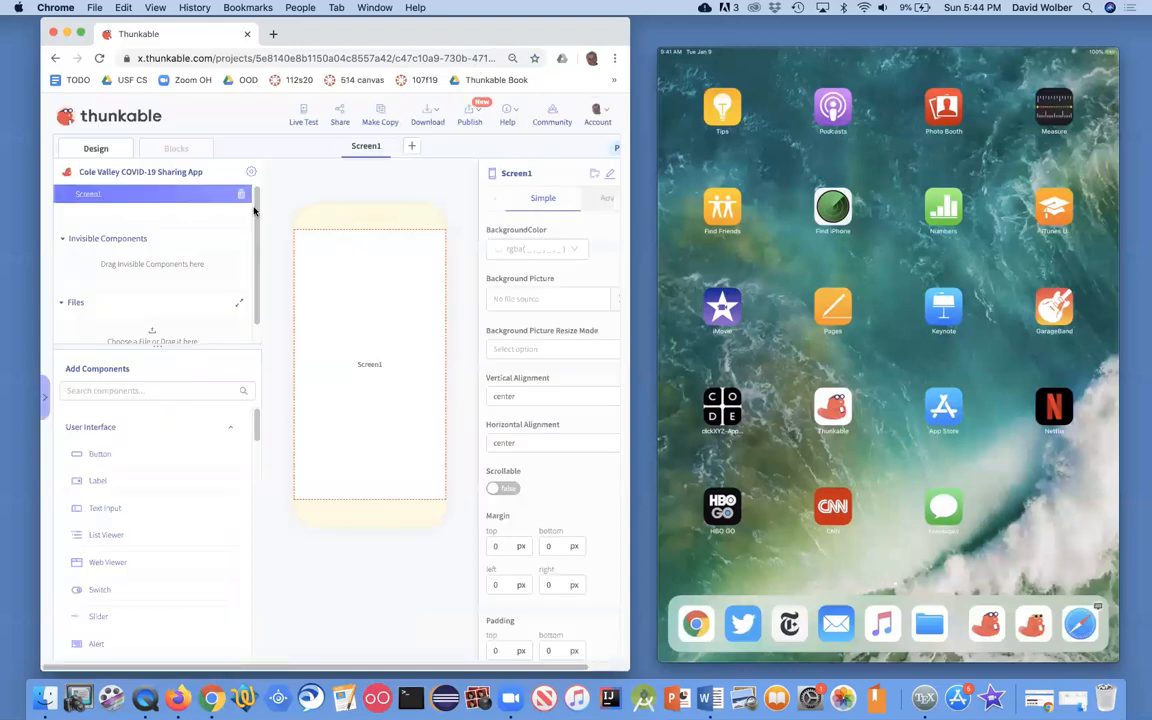
pyautogui.moveTo(374, 374)
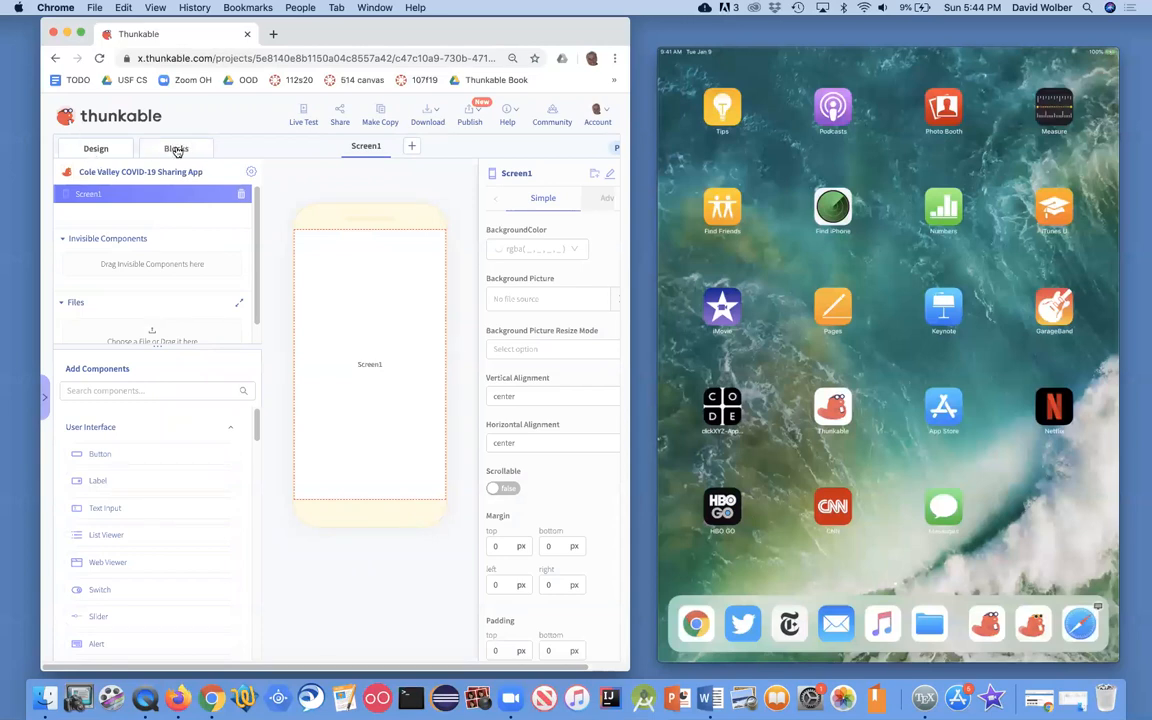
pyautogui.click(176, 148)
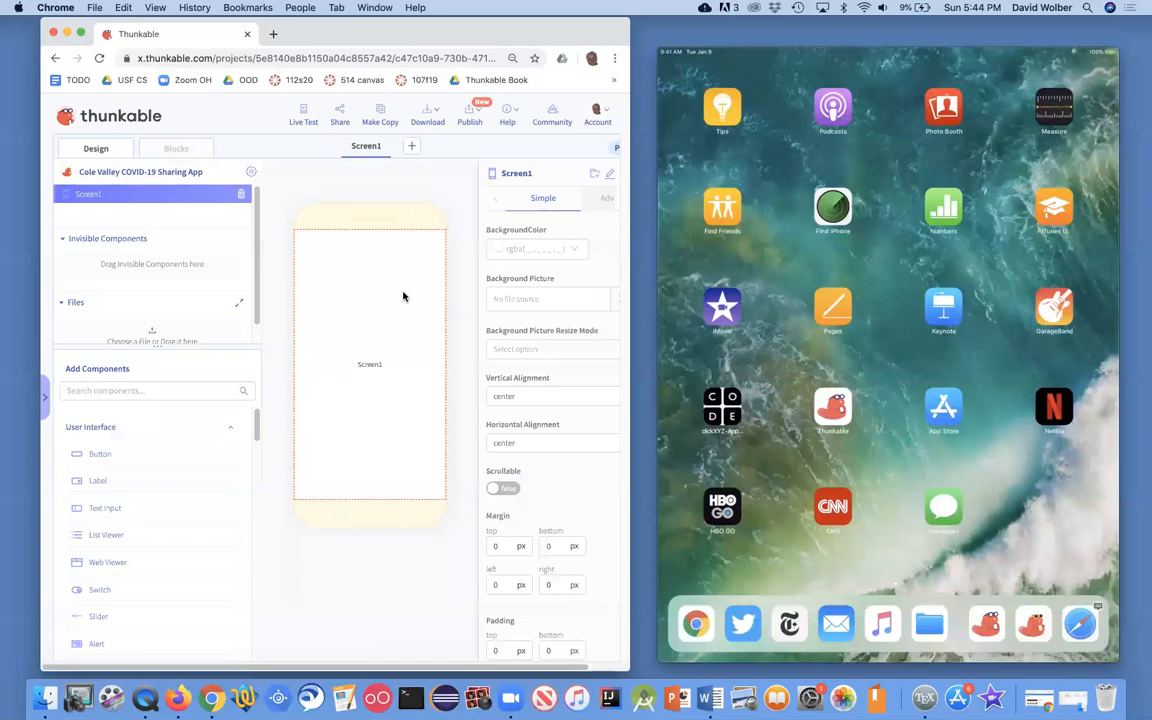
pyautogui.moveTo(389, 248)
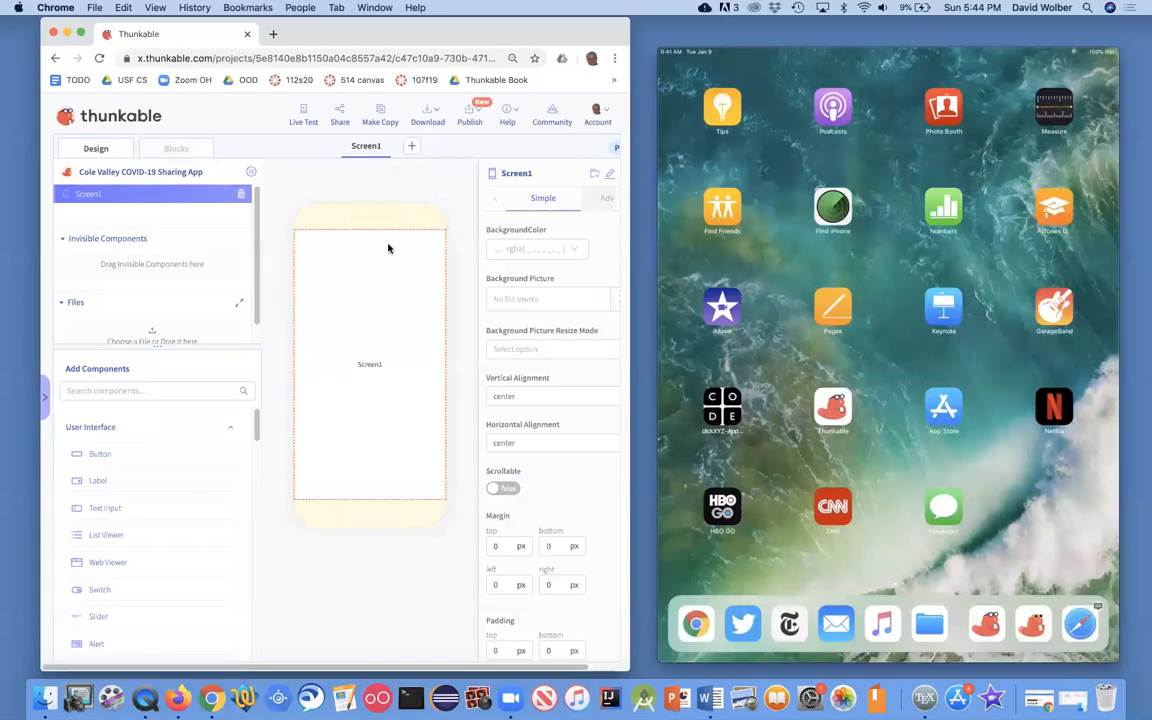
pyautogui.moveTo(380, 350)
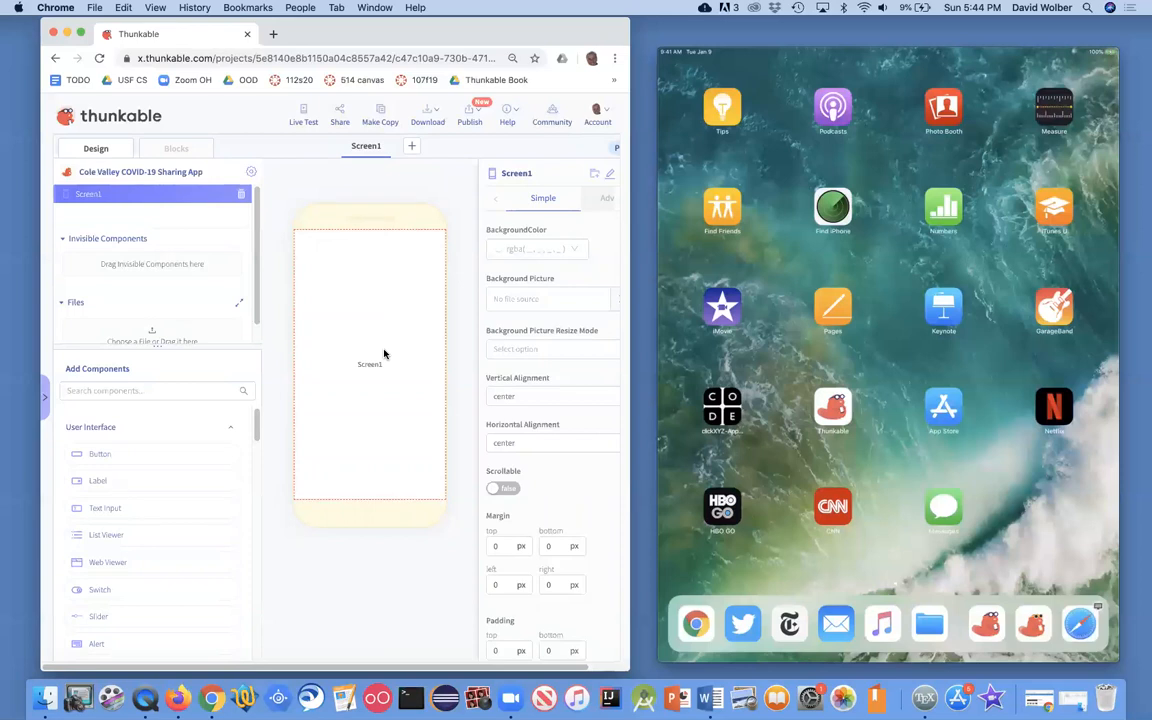
pyautogui.moveTo(384, 360)
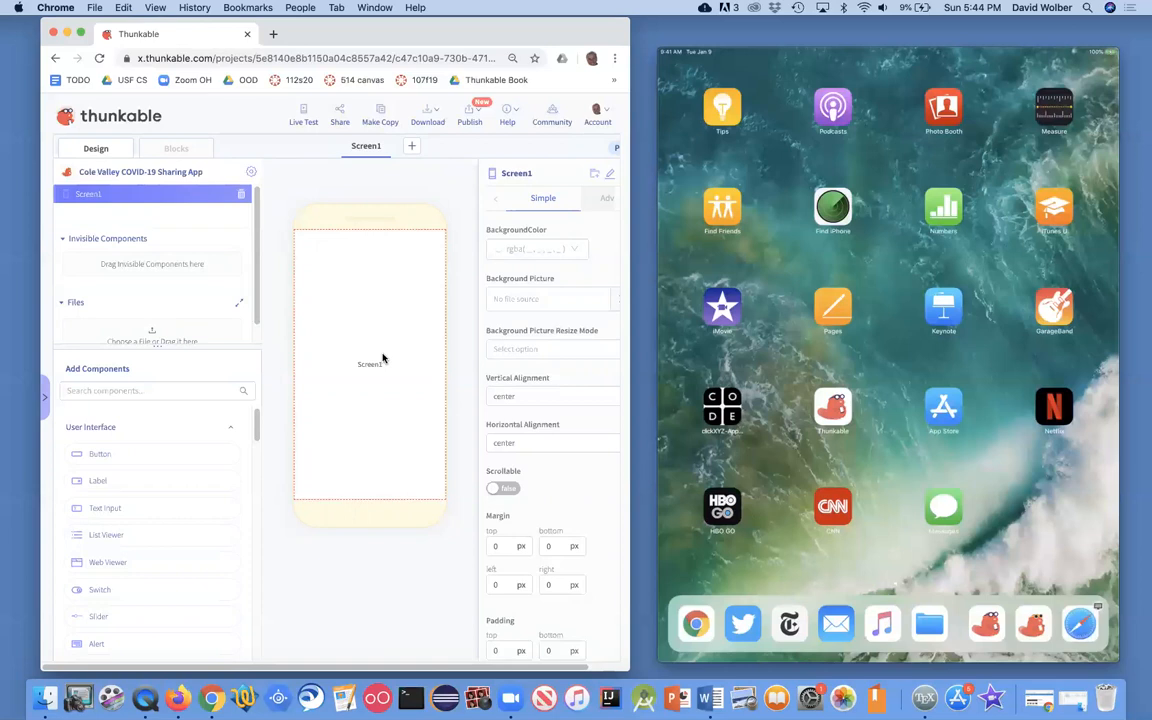
pyautogui.moveTo(318, 488)
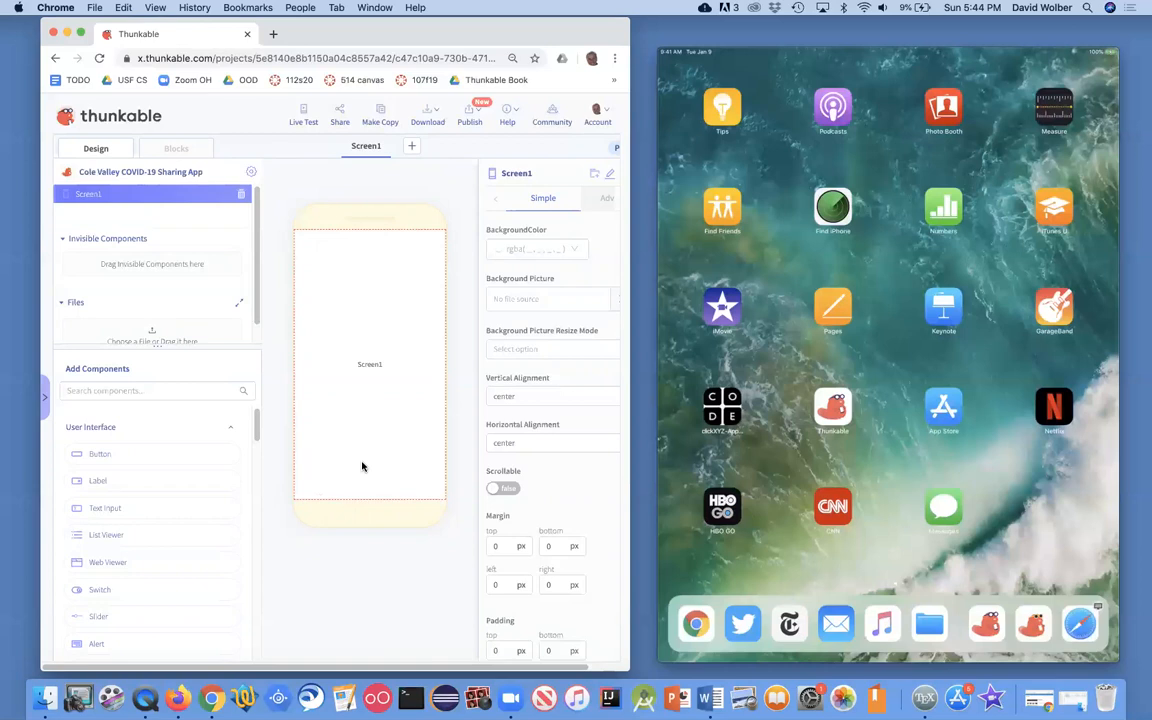
pyautogui.moveTo(303, 448)
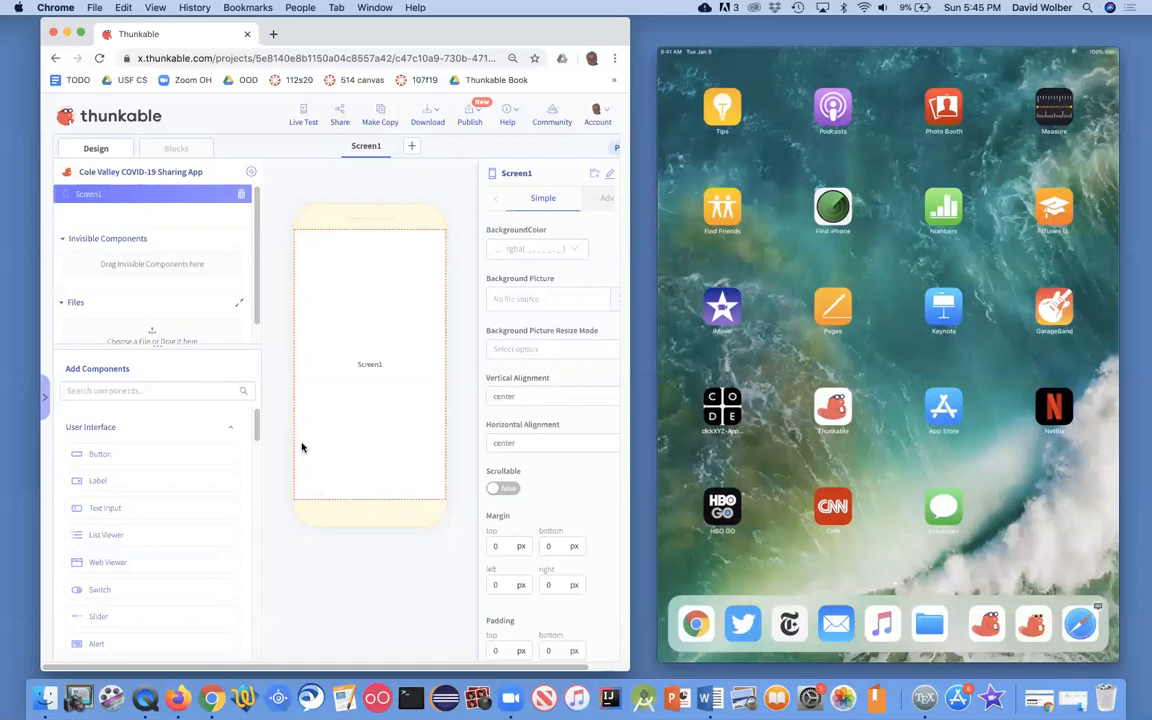
pyautogui.moveTo(257, 388)
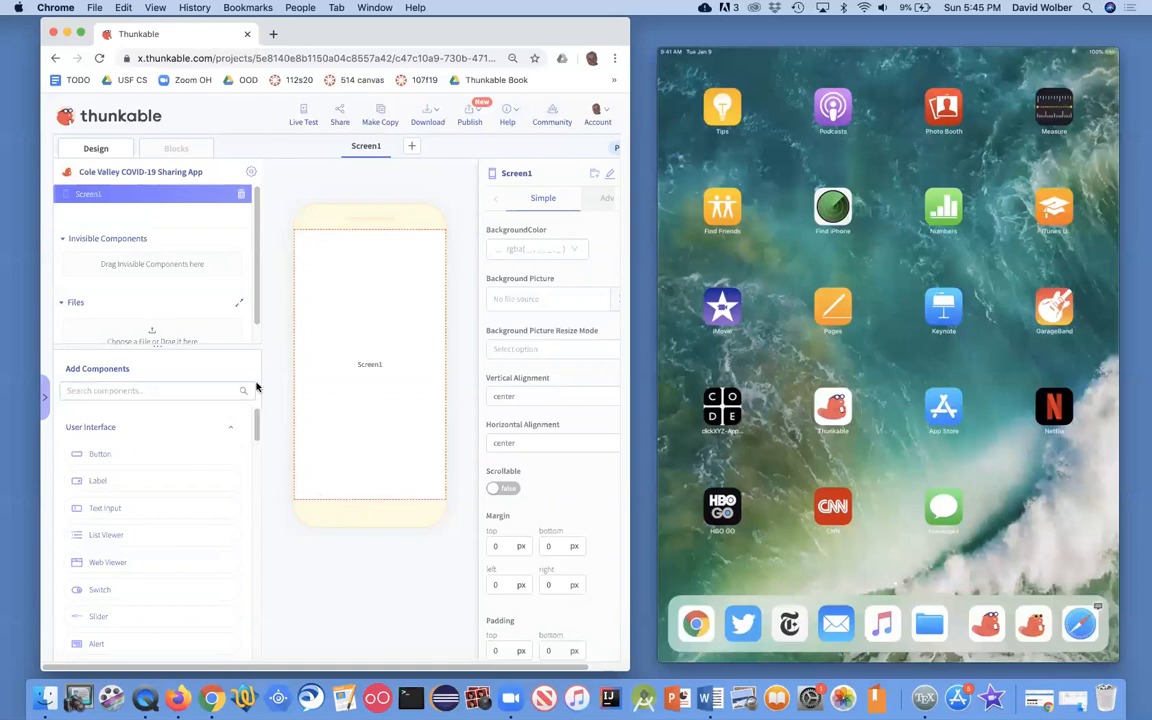
# Scroll the Add Components panel down to the Image section
pyautogui.scroll(-3)
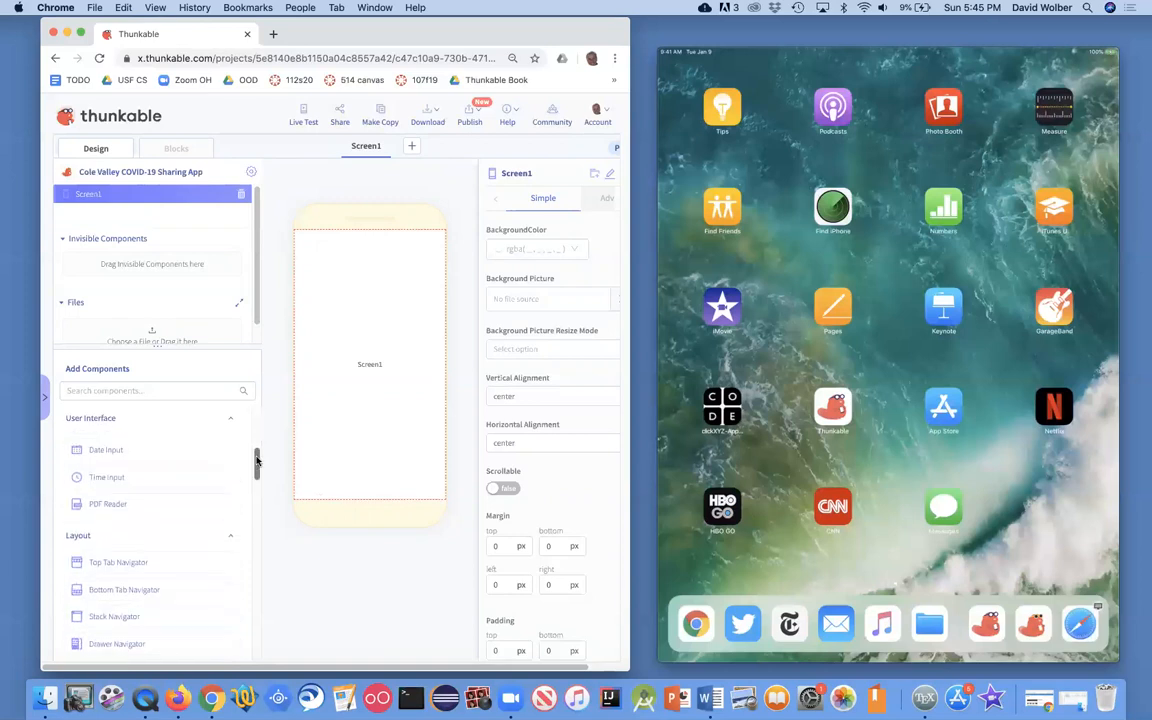
pyautogui.scroll(-3)
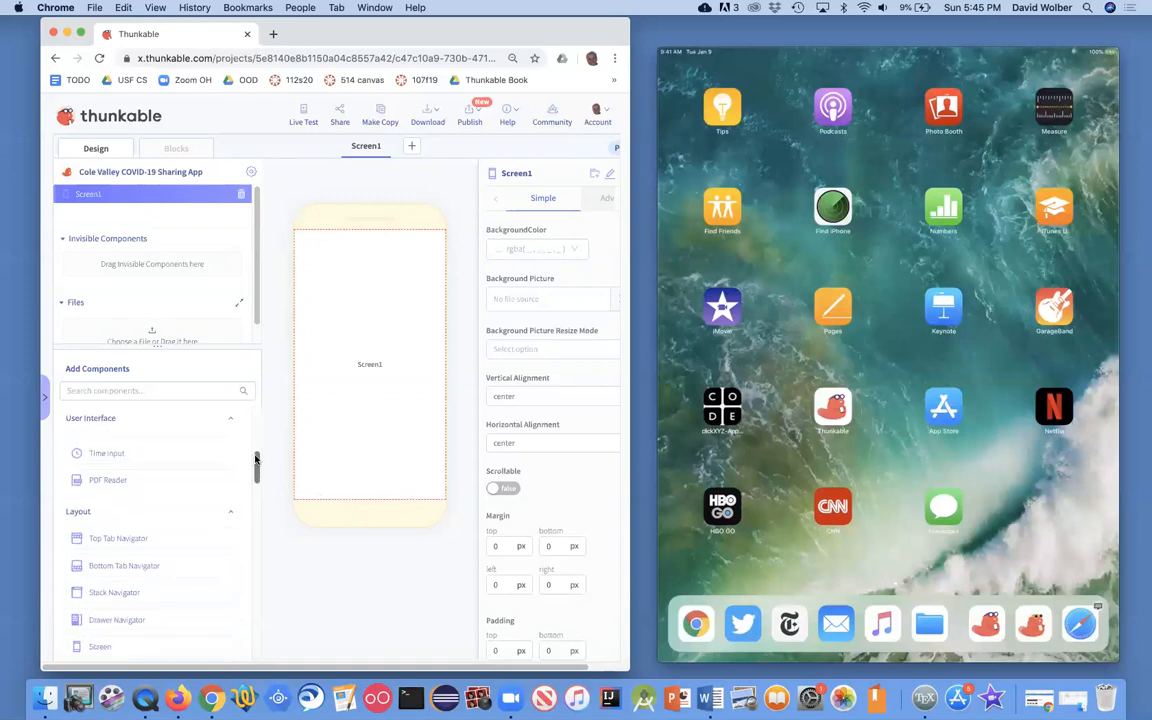
pyautogui.scroll(-3)
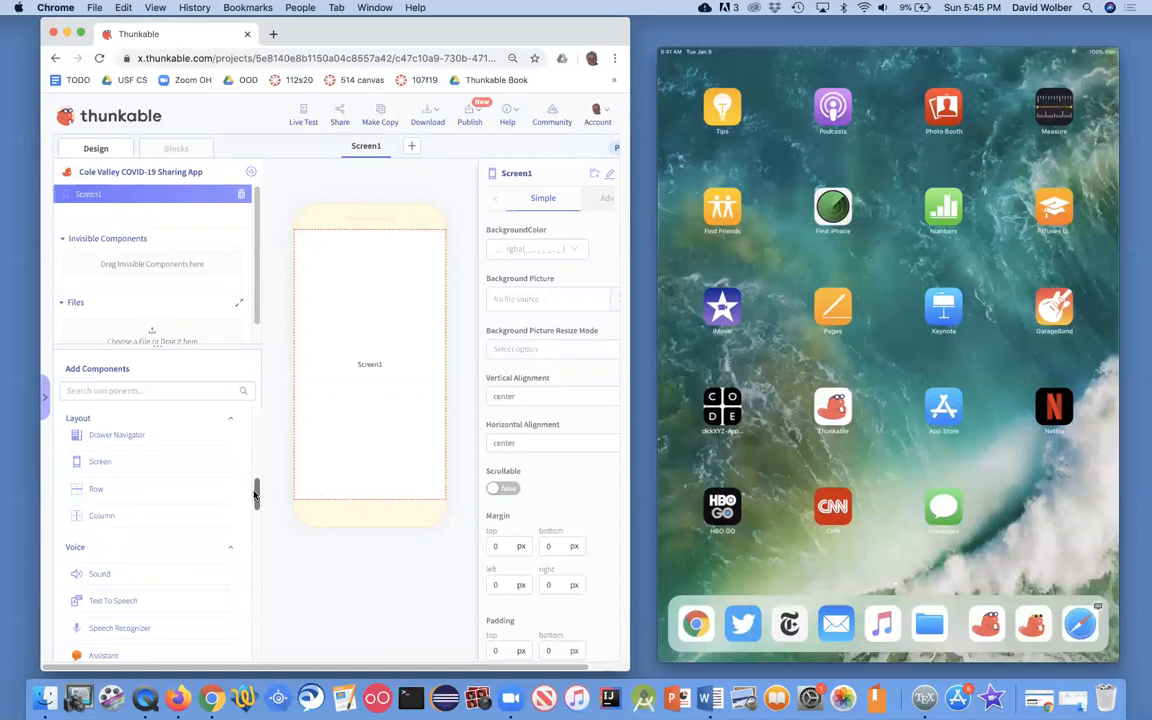
pyautogui.scroll(-3)
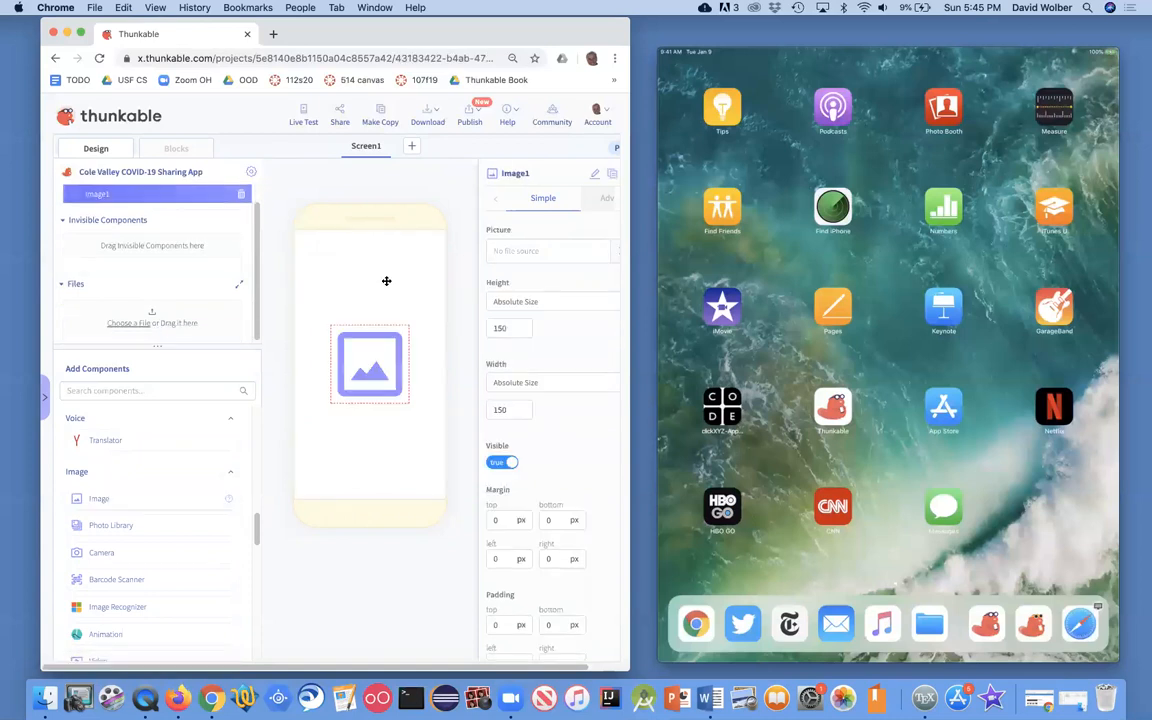
# Upload coleValleyMap2.png as Image1's Picture property
pyautogui.click(548, 251)
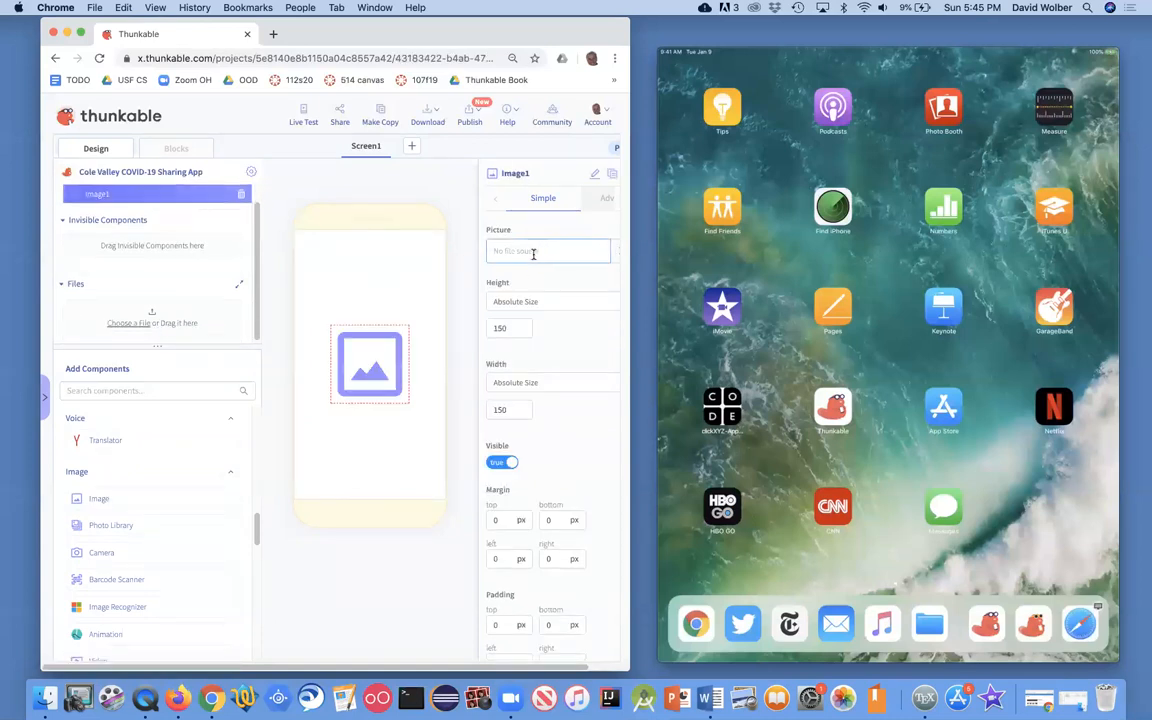
pyautogui.click(548, 251)
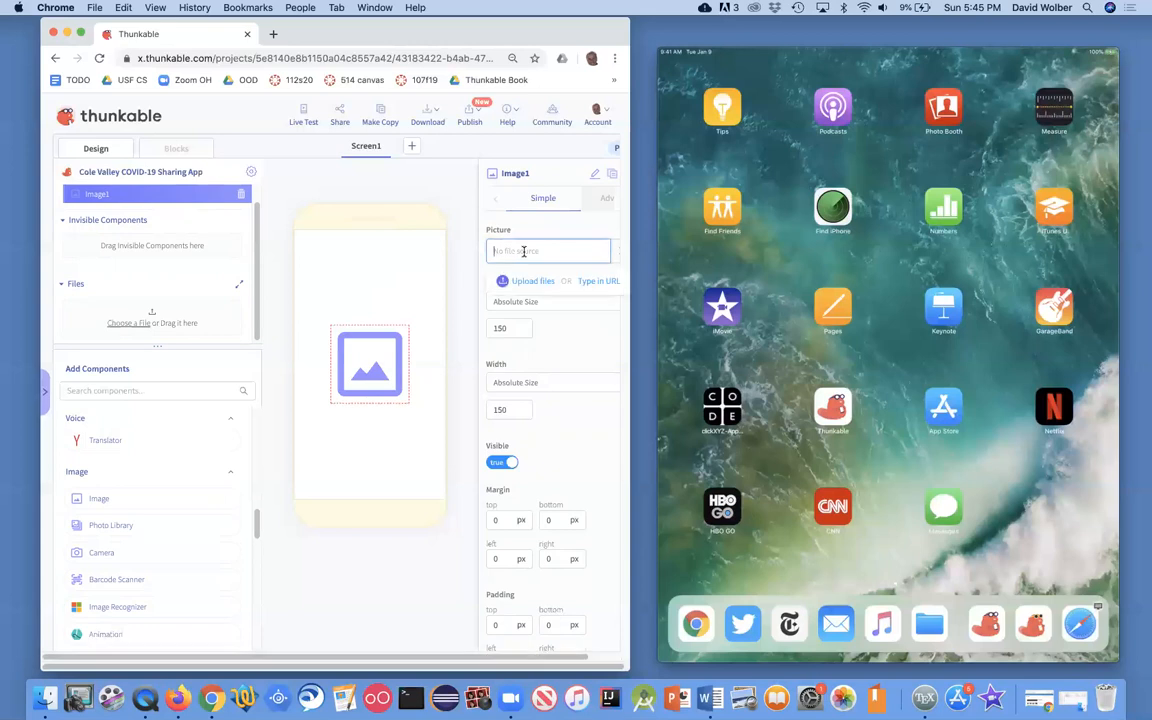
pyautogui.click(533, 280)
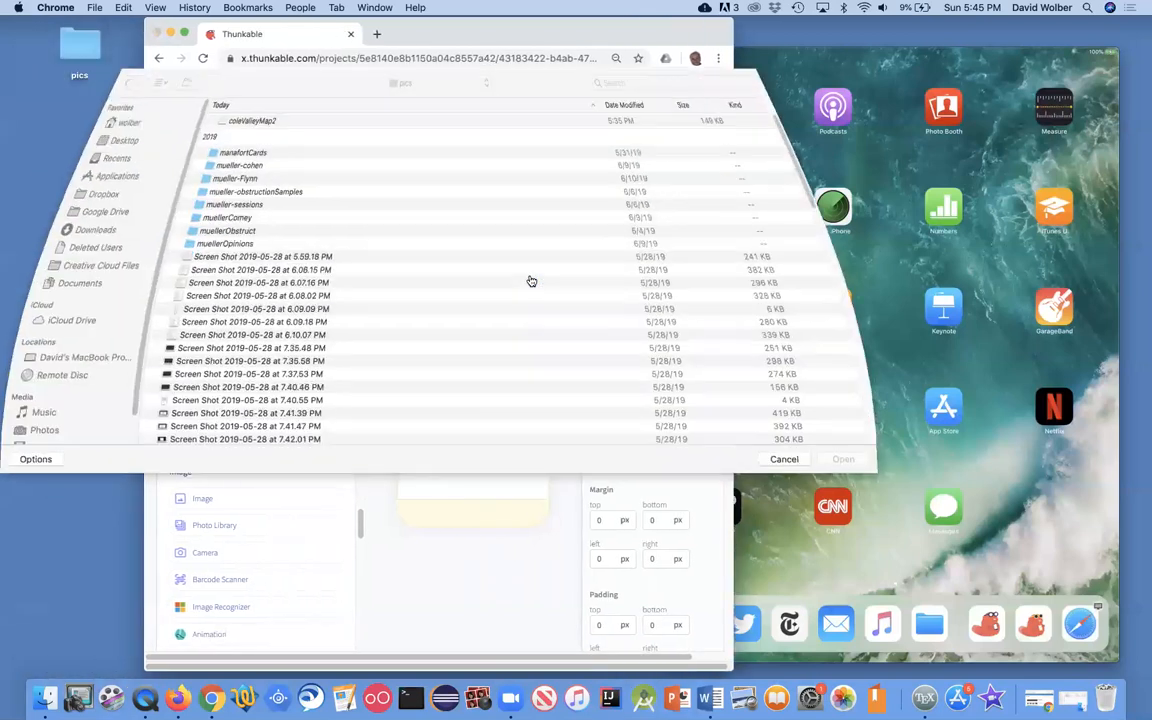
pyautogui.click(253, 120)
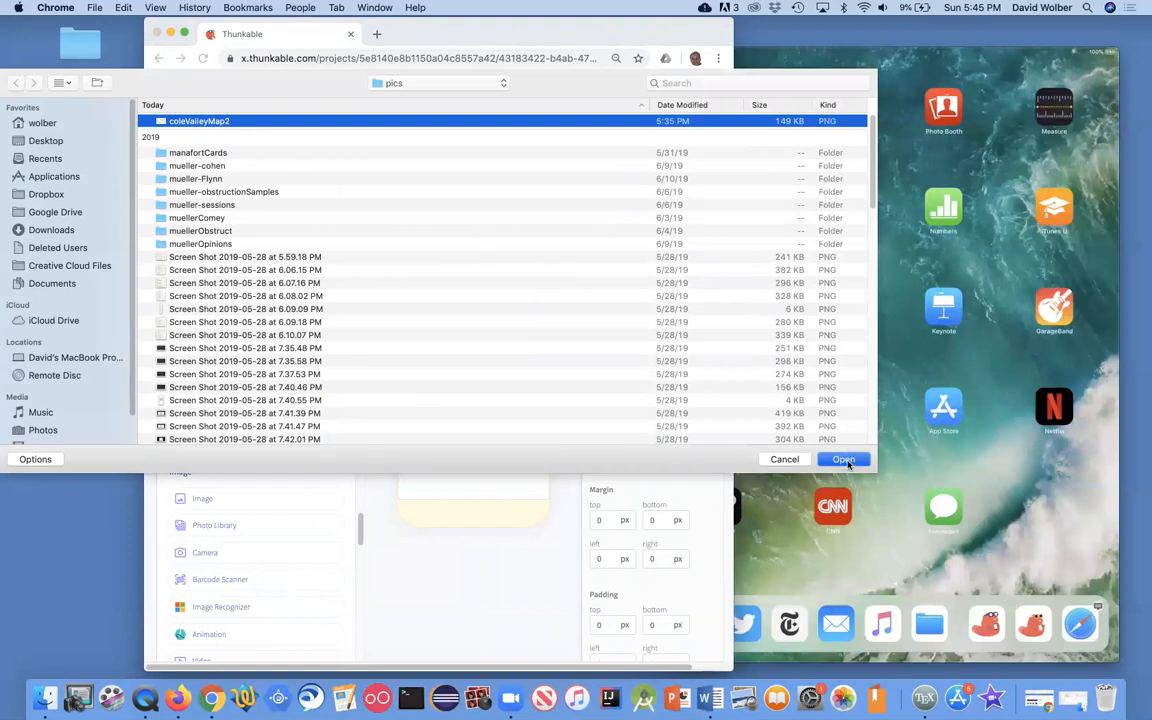
pyautogui.click(844, 459)
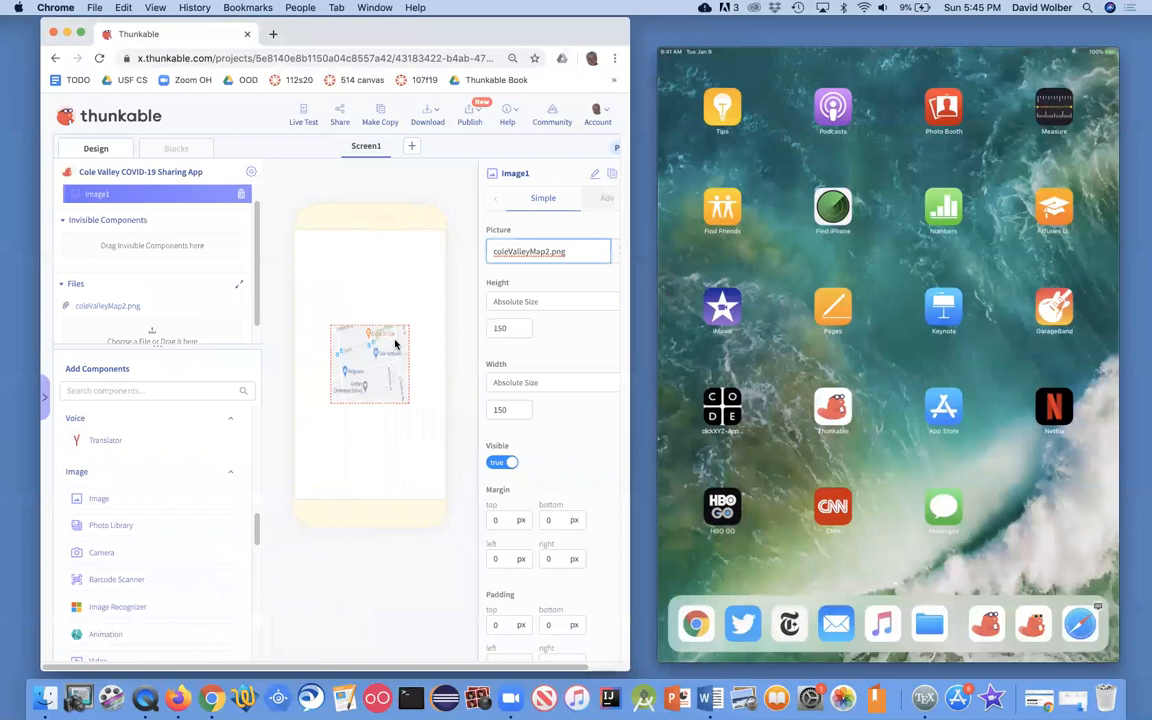
pyautogui.moveTo(535, 360)
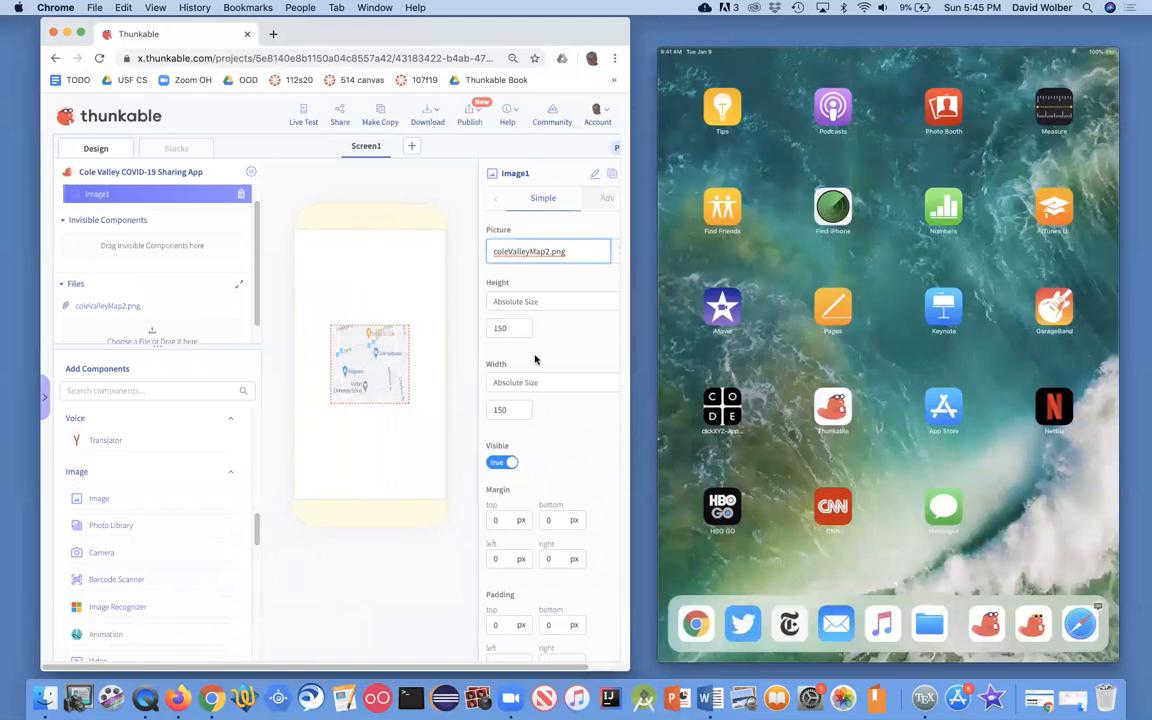
# Set Image1 to a relative height of 30% and a relative width of 98%
pyautogui.click(553, 382)
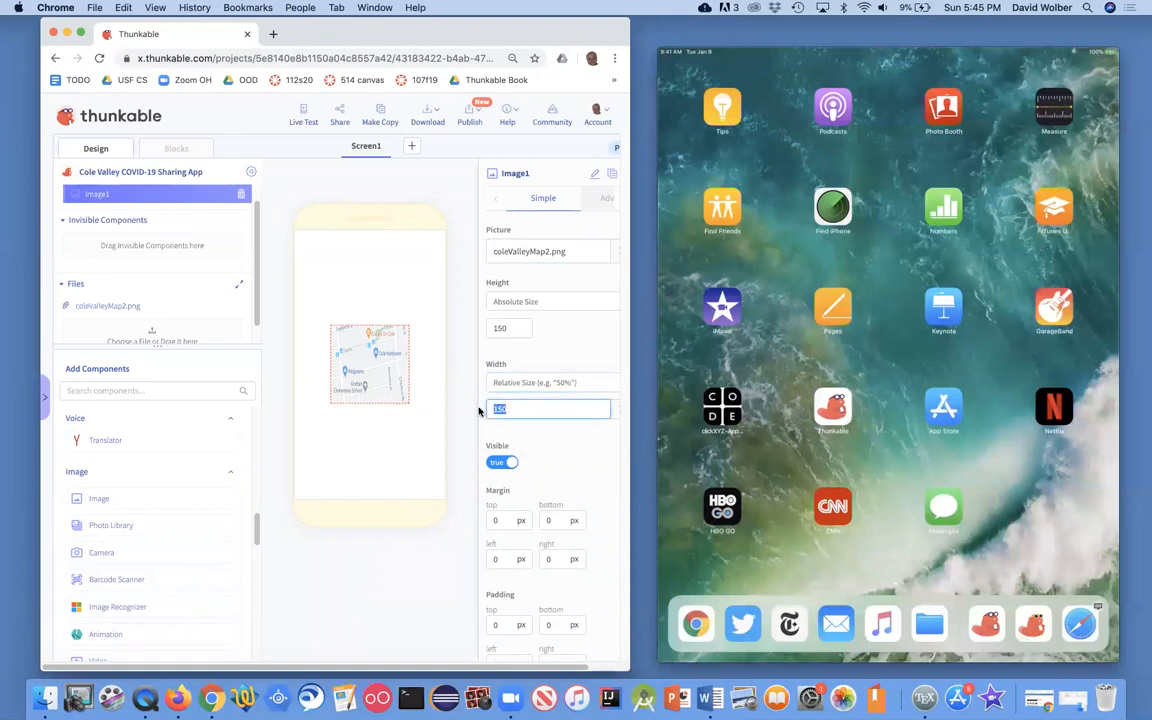
pyautogui.write('30%')
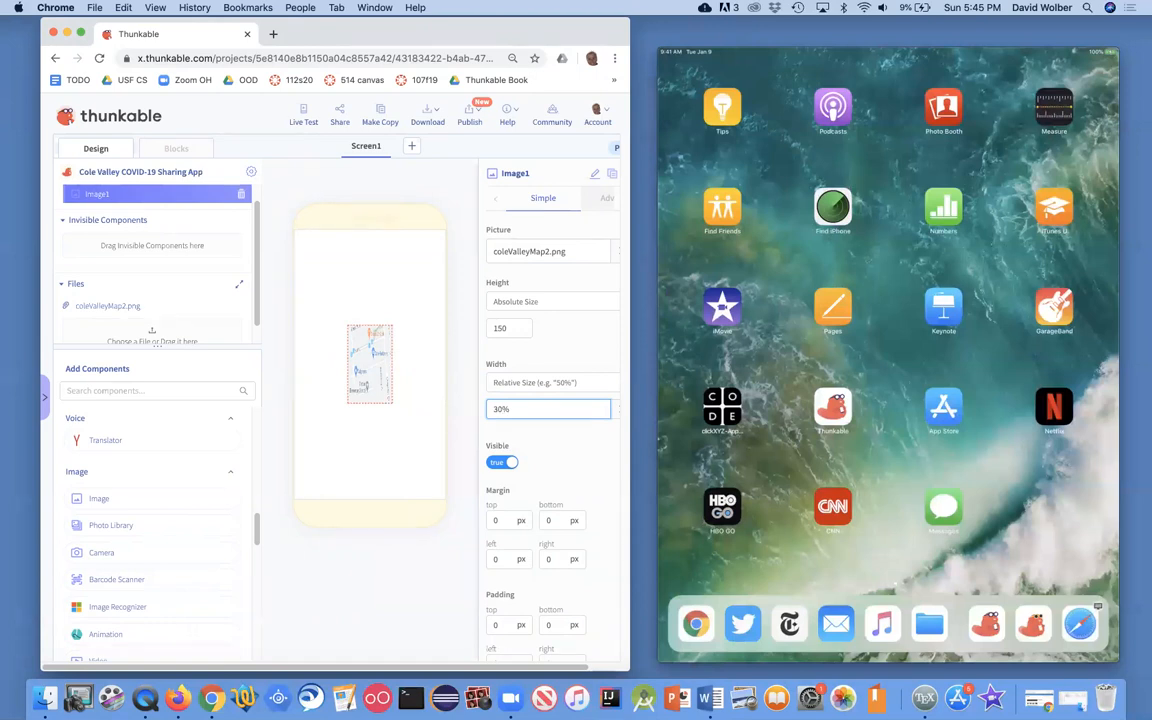
pyautogui.click(548, 409)
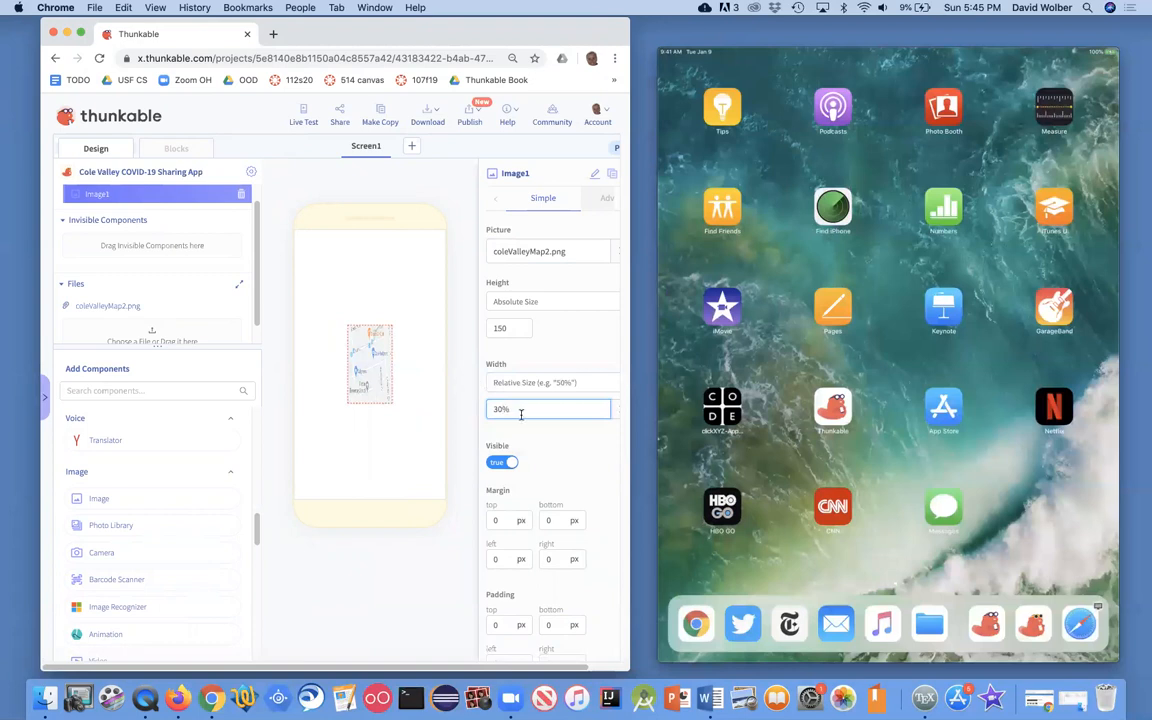
pyautogui.click(550, 301)
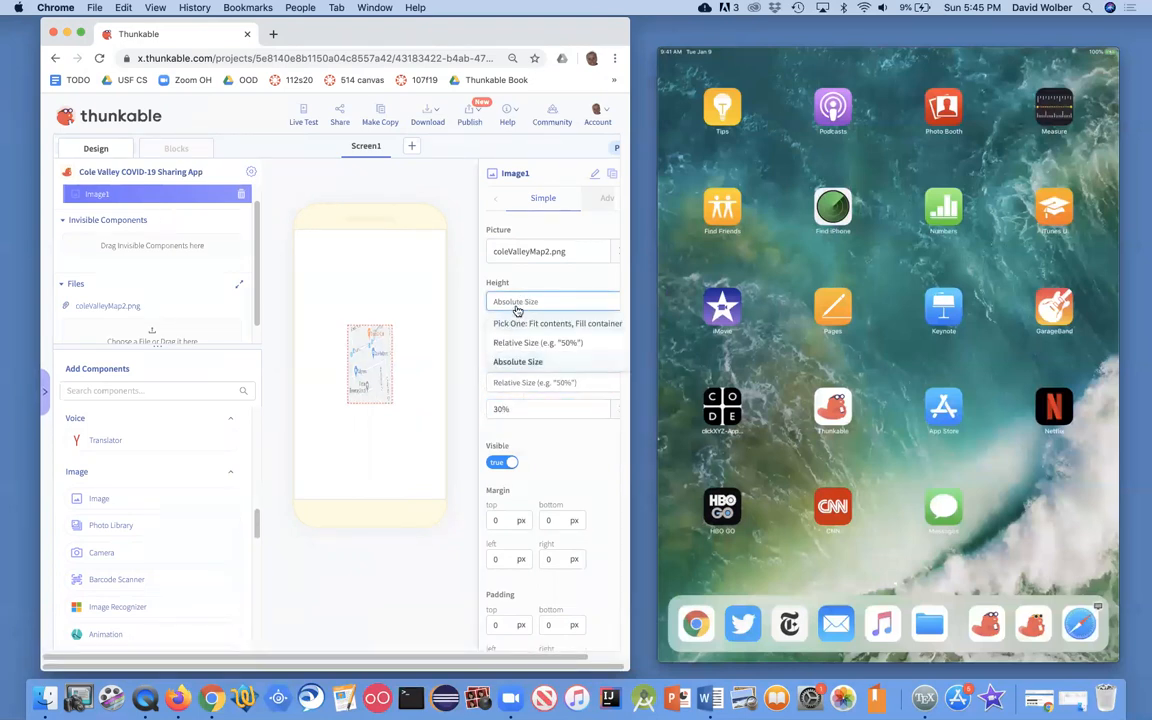
pyautogui.click(518, 301)
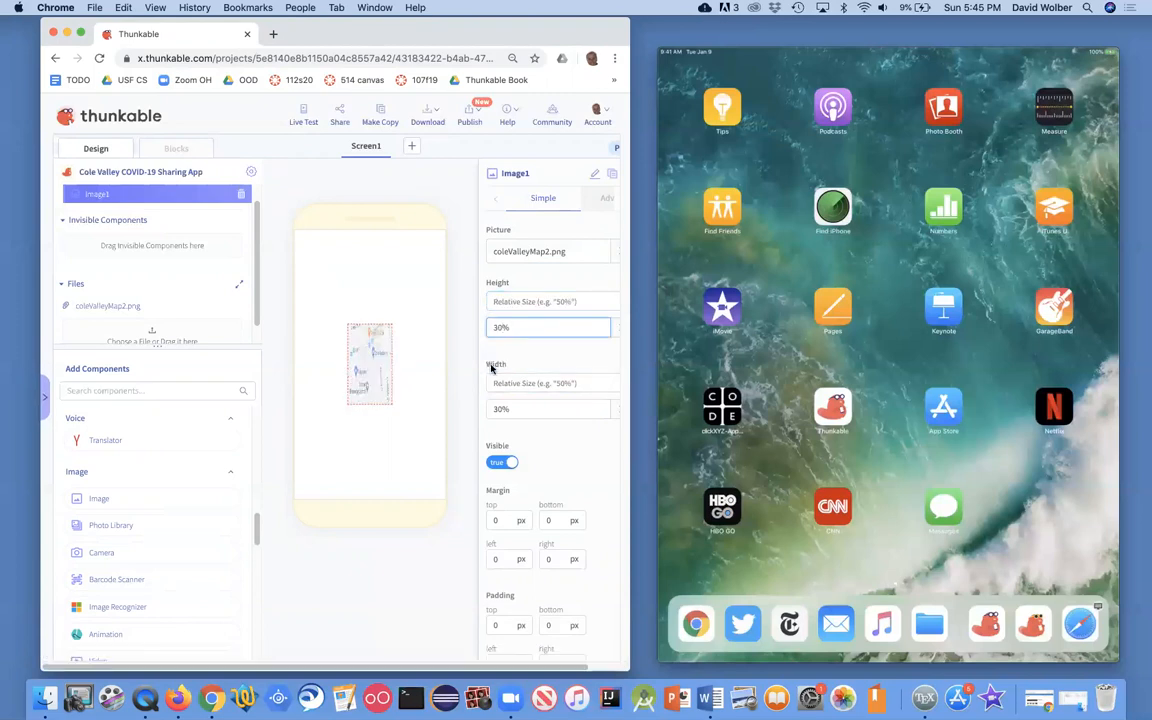
pyautogui.click(548, 408)
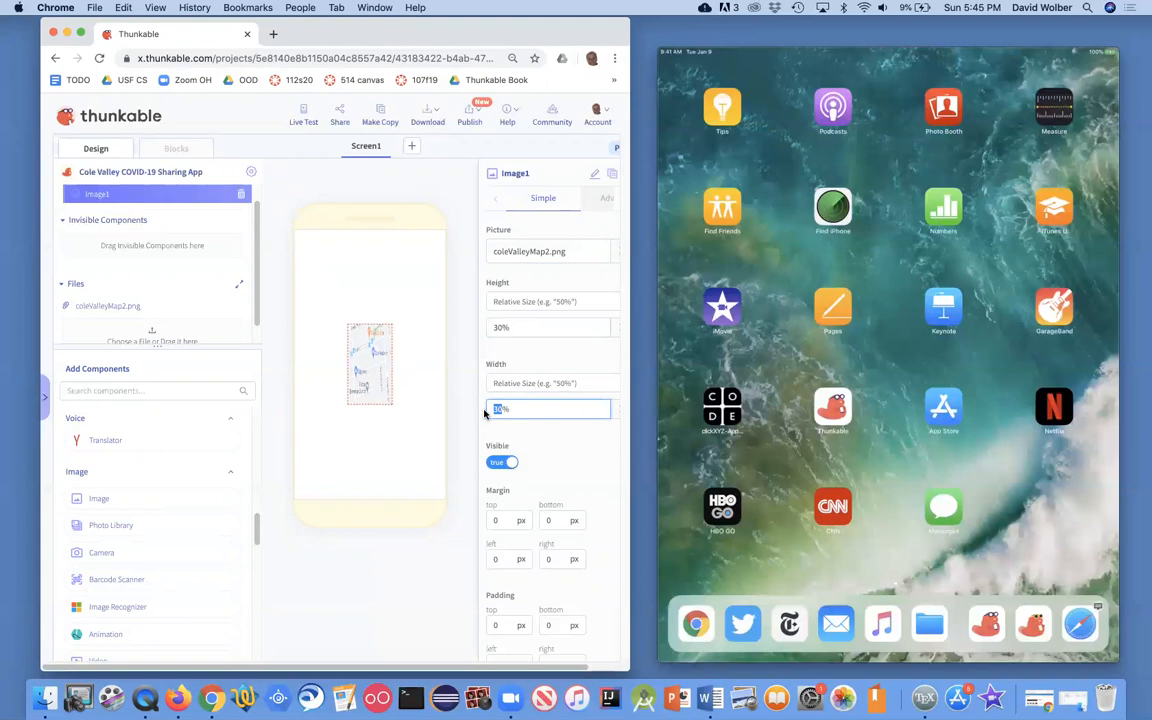
pyautogui.write('98%')
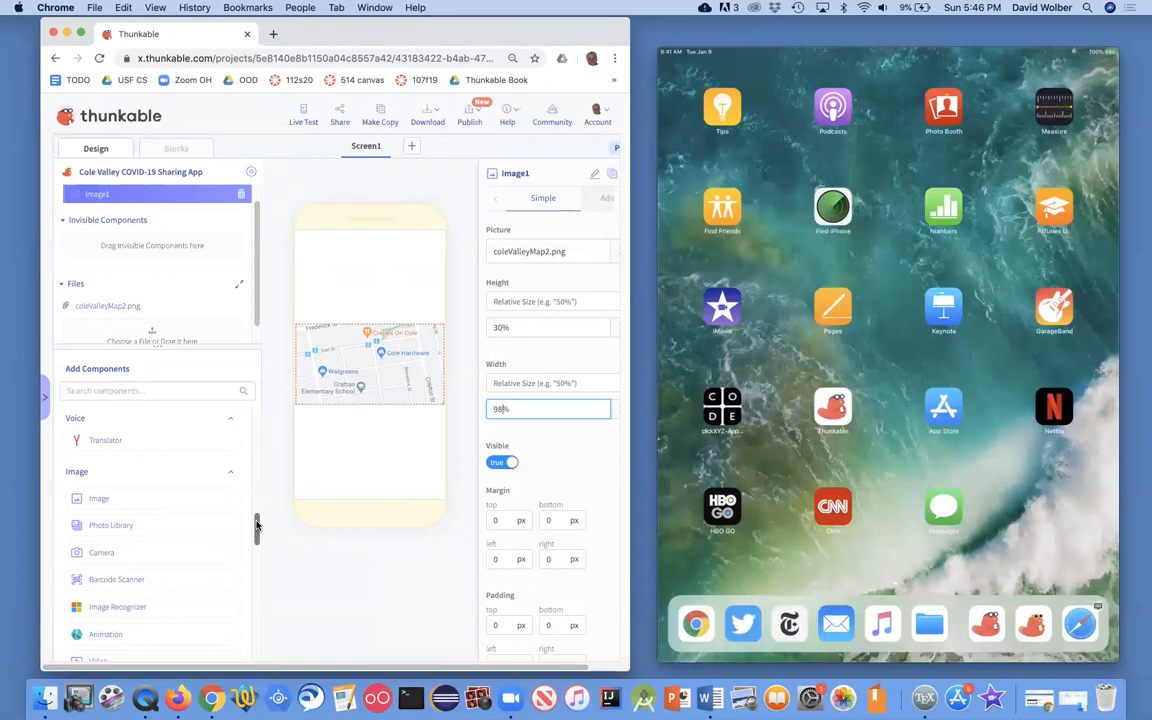
# Scroll the components panel down to the Layout section's Row
pyautogui.scroll(-3)
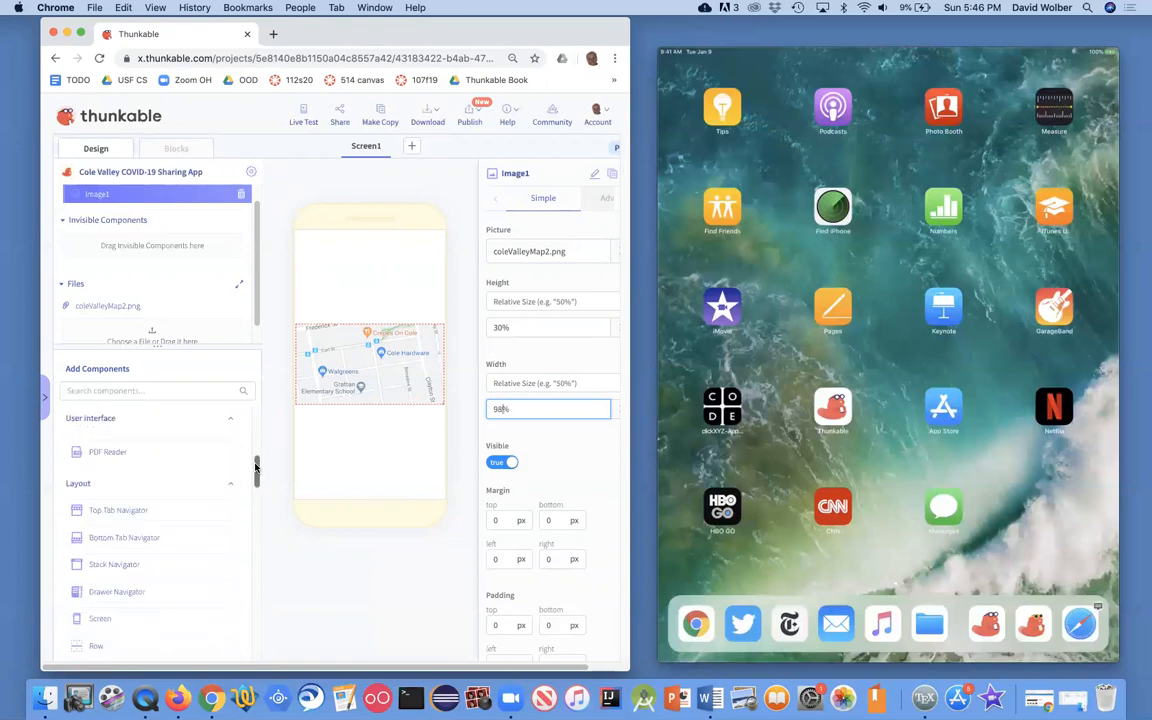
pyautogui.scroll(-3)
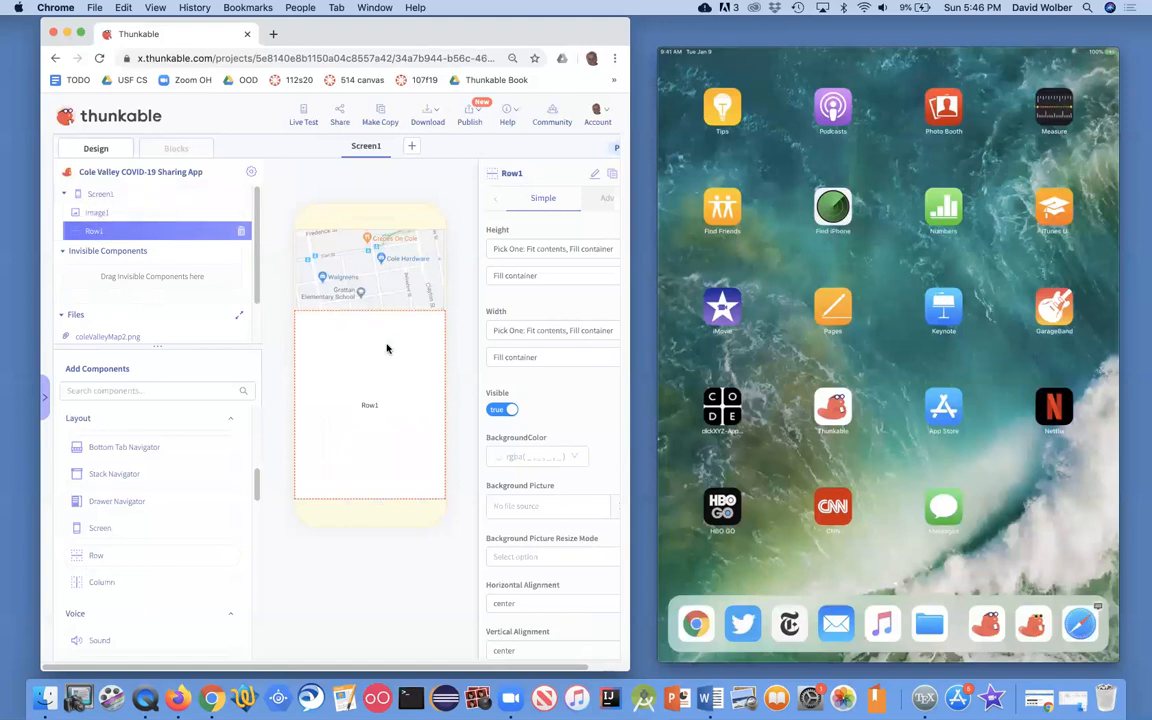
pyautogui.moveTo(377, 386)
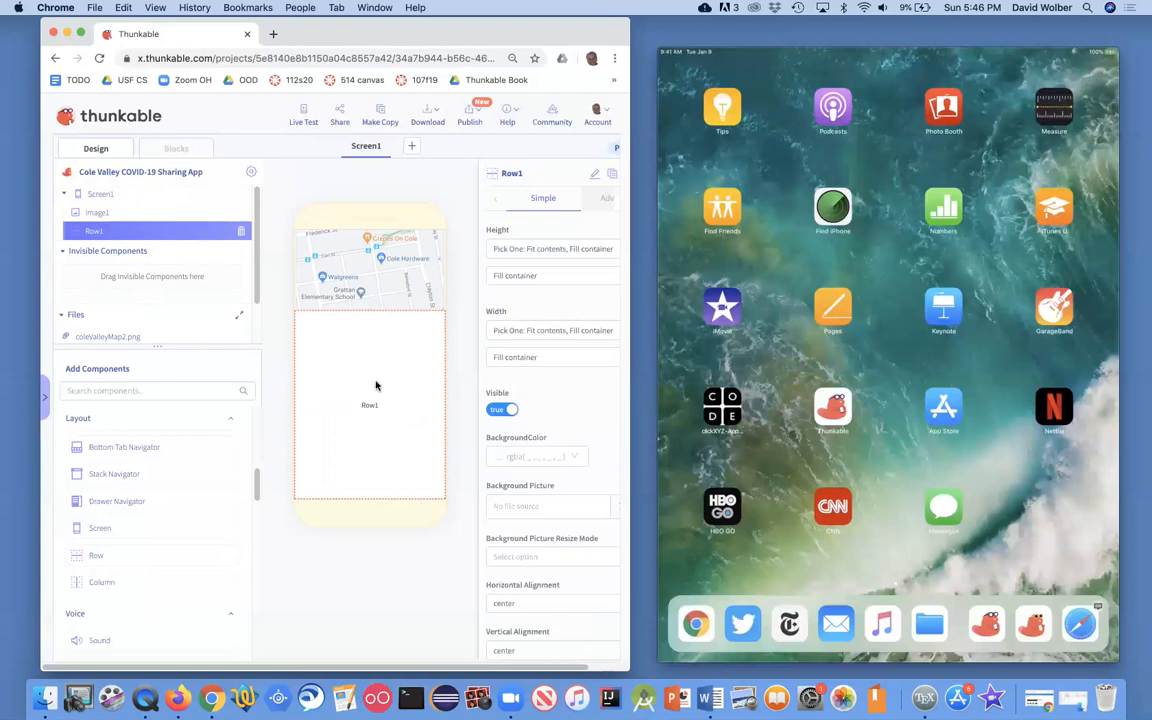
pyautogui.moveTo(372, 390)
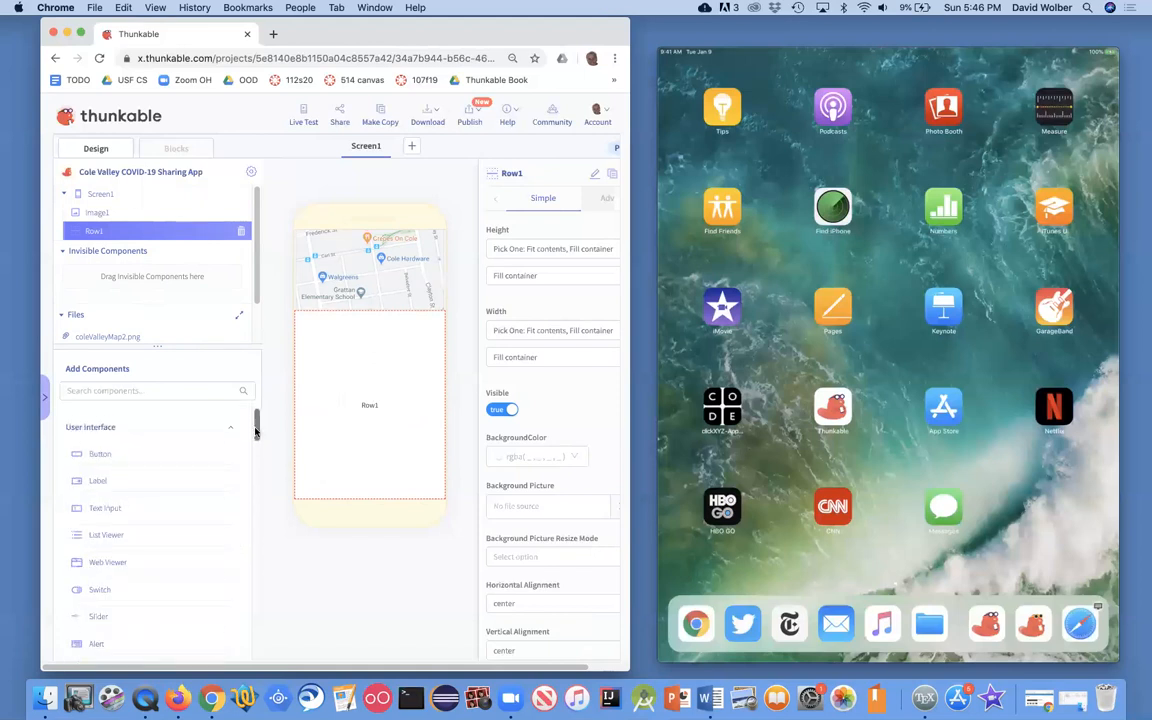
# Drop a Text Input into the row under the map, with a button beside it
pyautogui.scroll(-3)
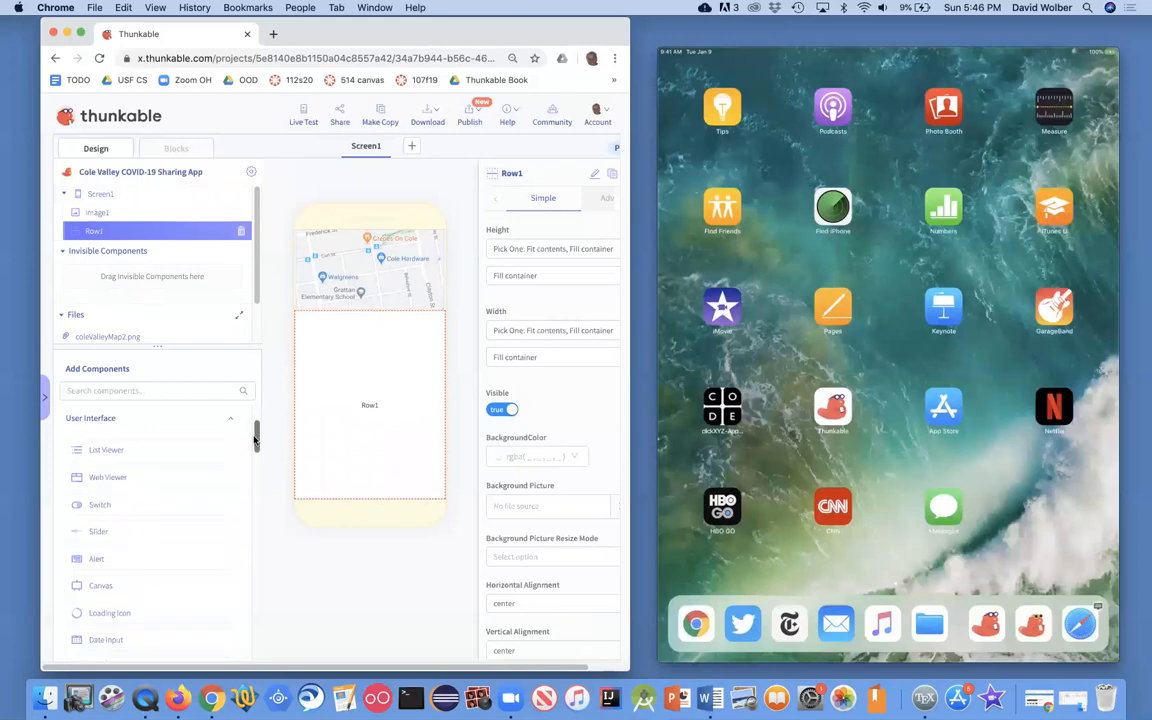
pyautogui.scroll(-3)
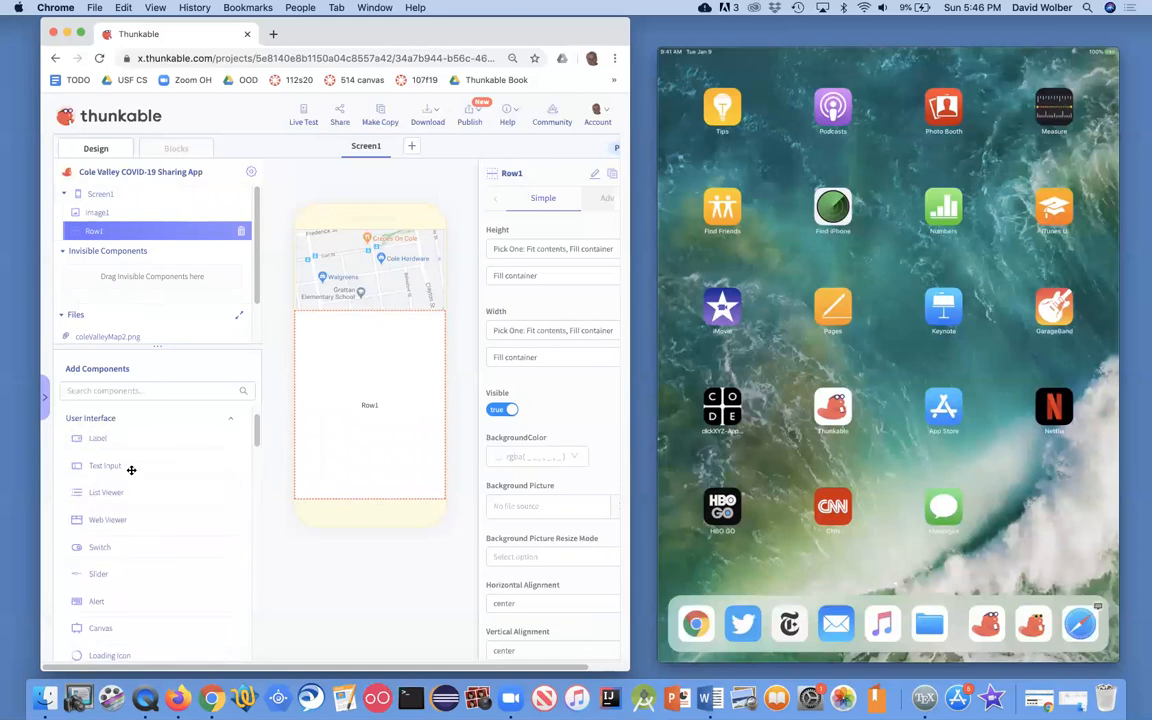
pyautogui.moveTo(105, 465); pyautogui.dragTo(357, 366)
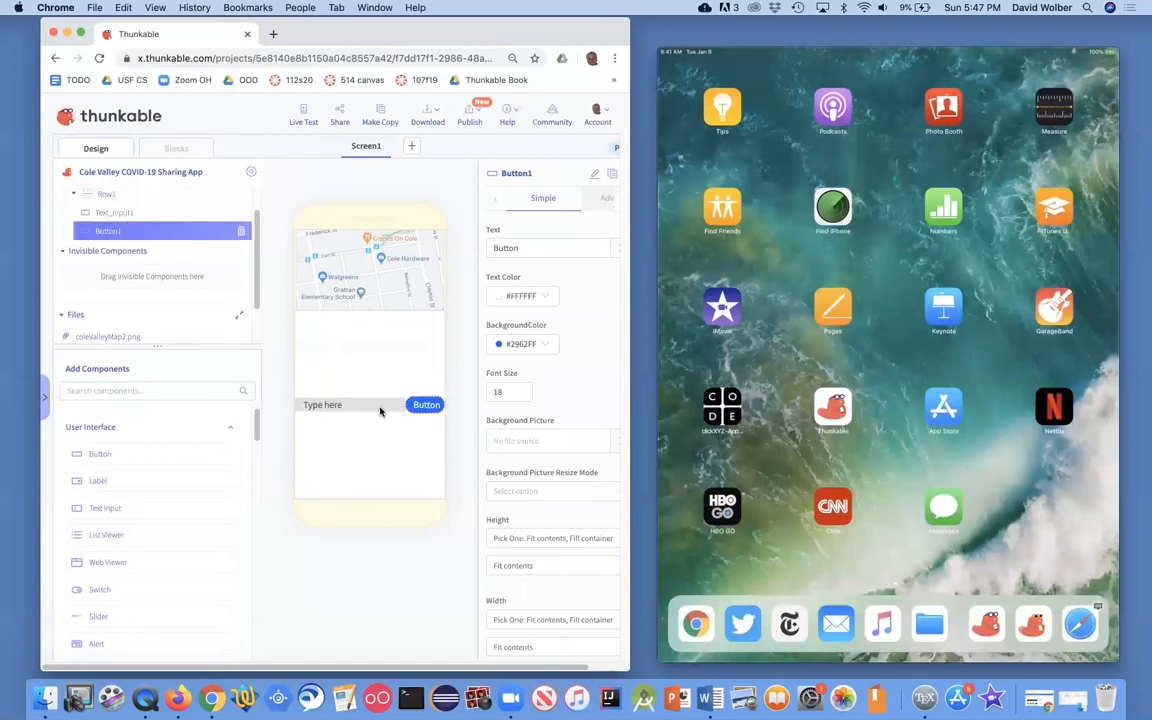
pyautogui.moveTo(348, 409)
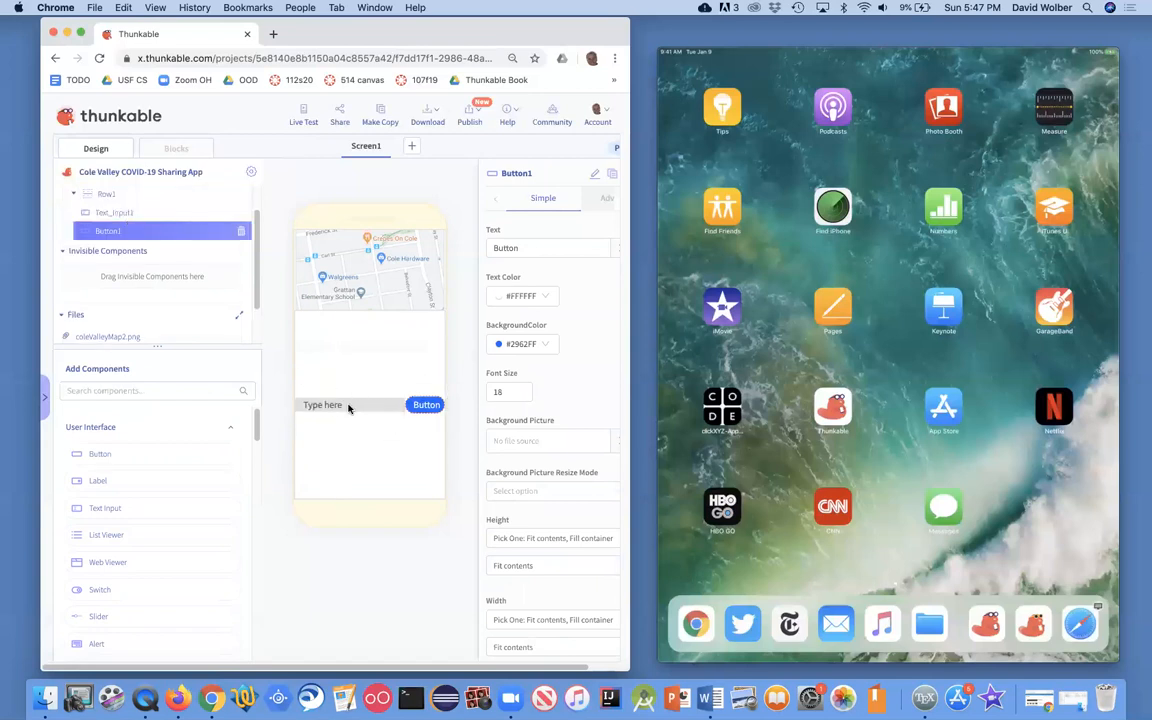
pyautogui.click(426, 405)
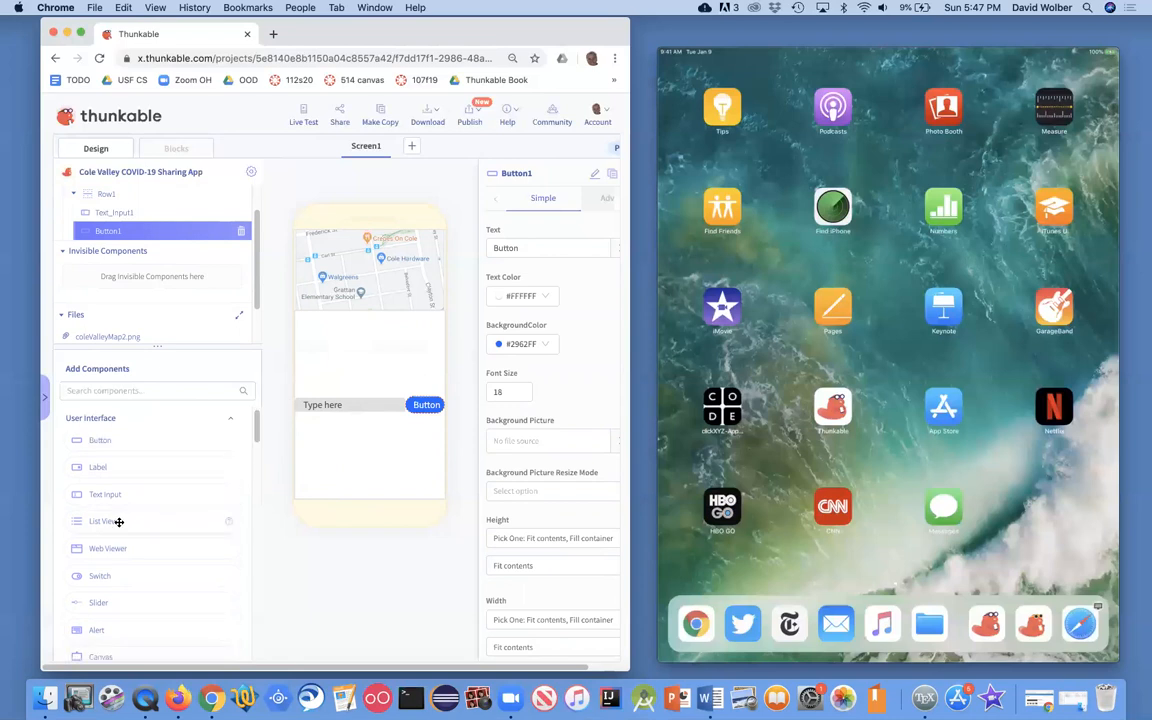
# Drop a List Viewer onto Screen1 beneath the input-and-button row
pyautogui.moveTo(103, 521); pyautogui.dragTo(355, 425)
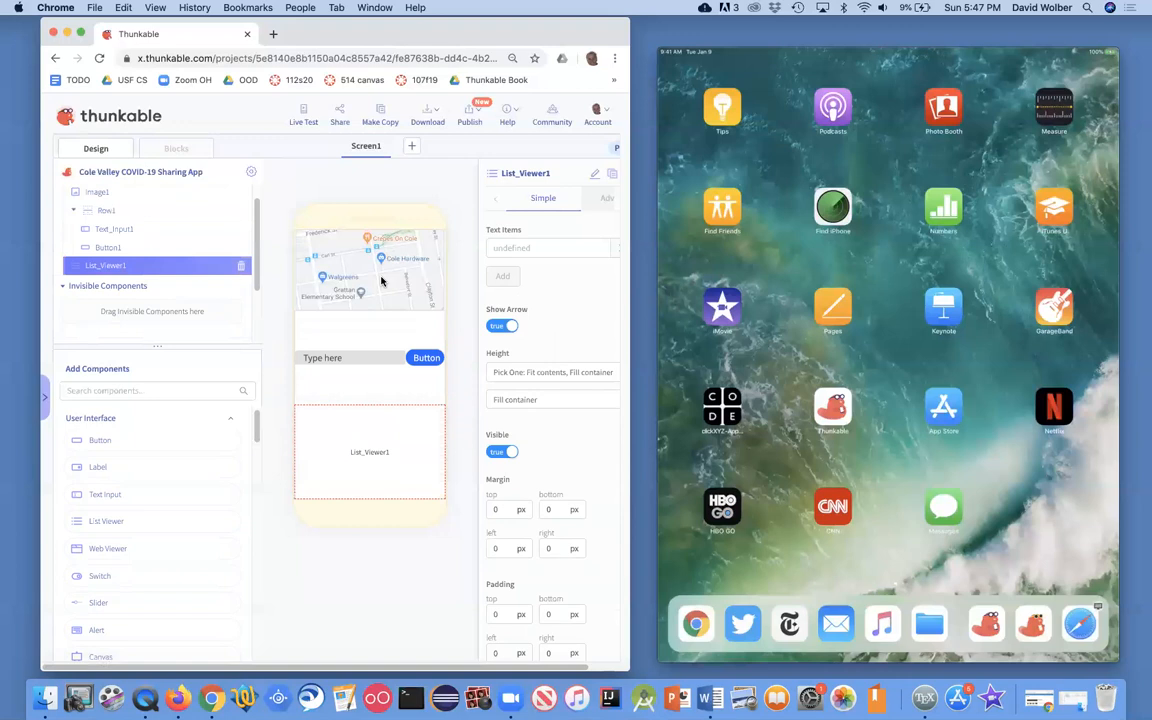
pyautogui.moveTo(385, 341)
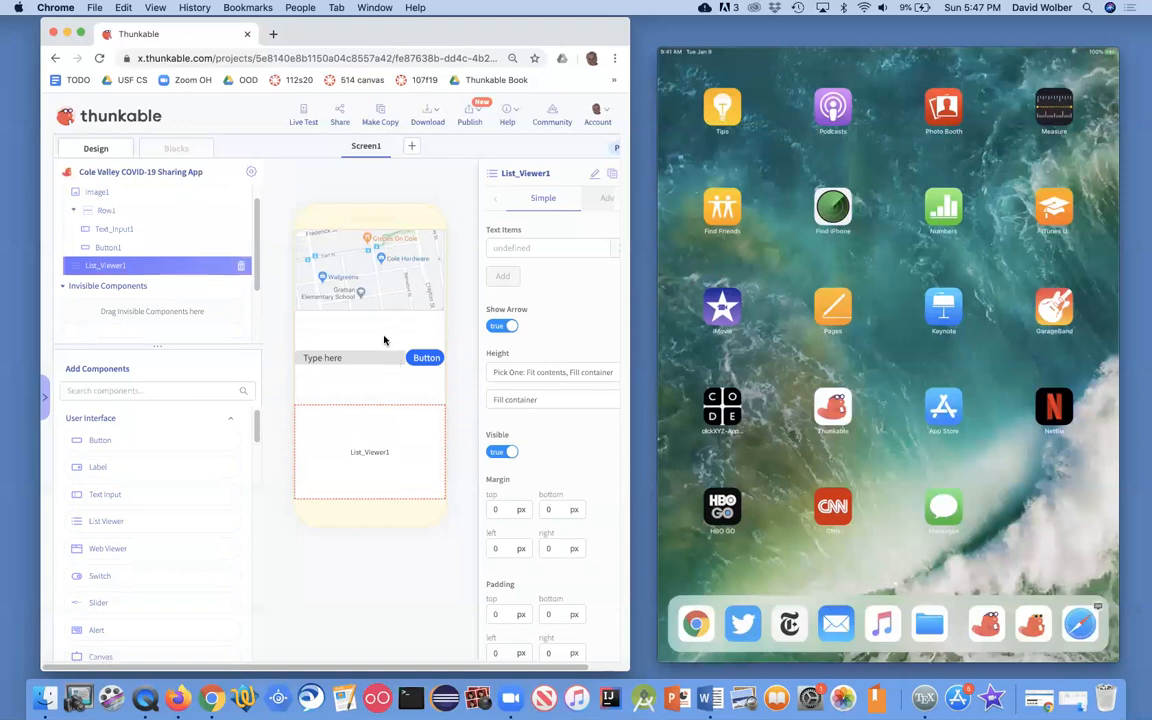
pyautogui.moveTo(367, 302)
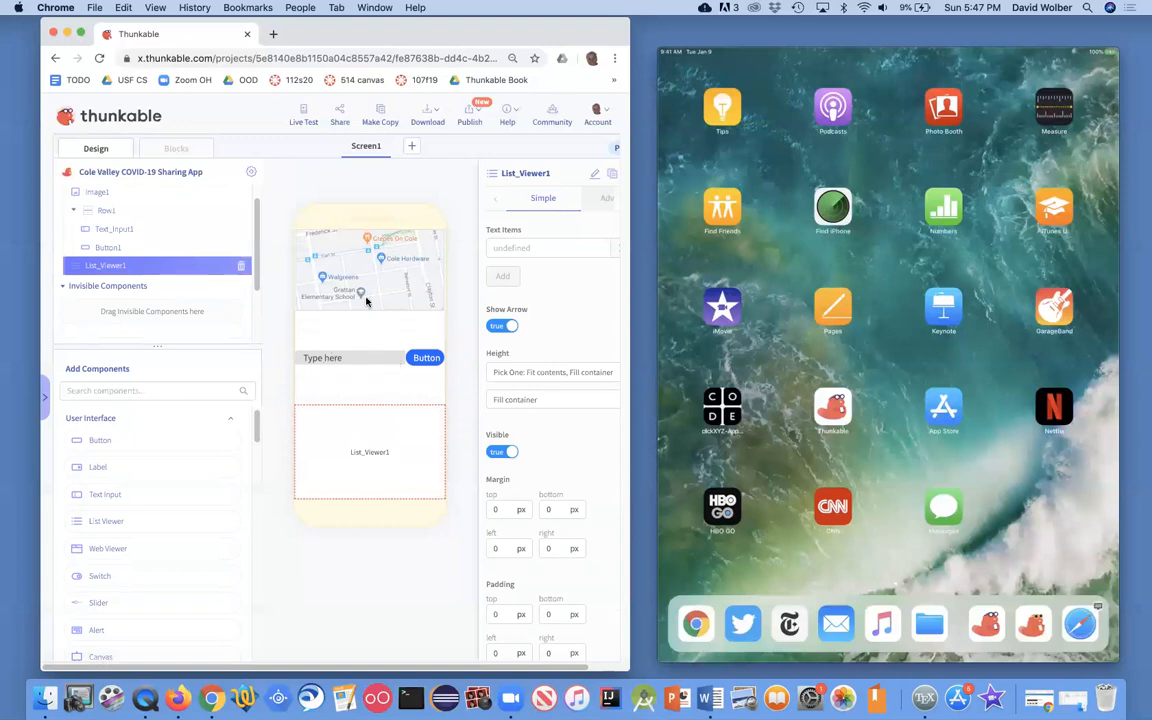
pyautogui.moveTo(373, 461)
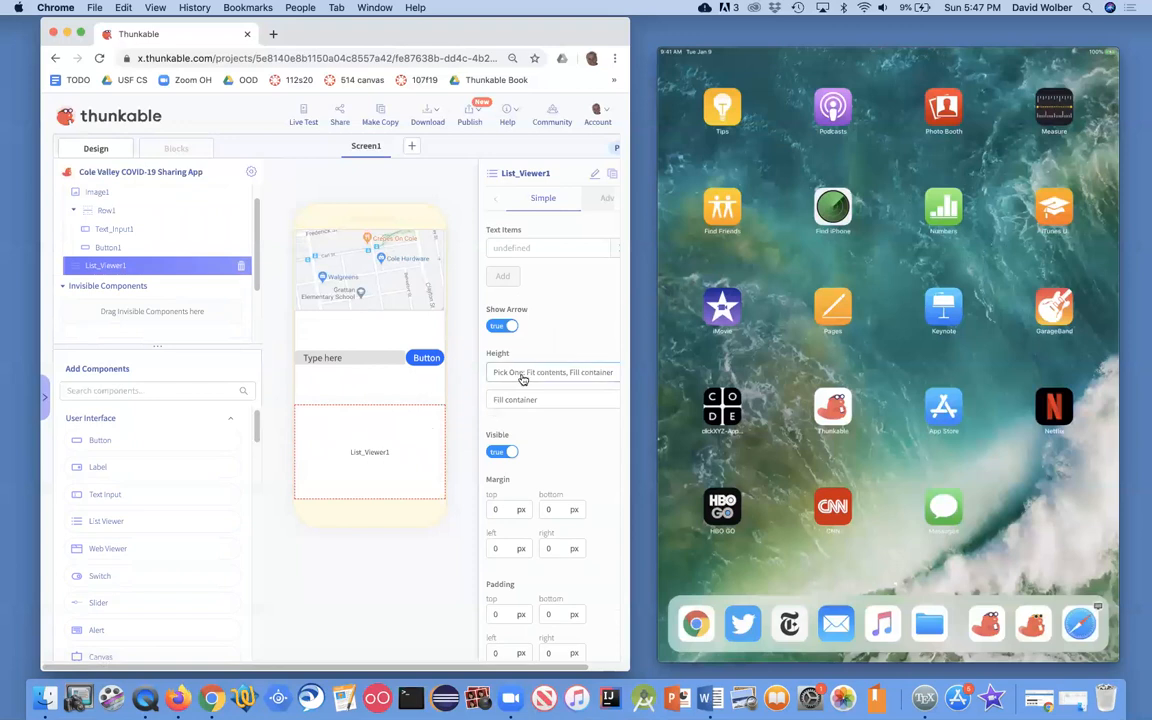
# Set List_Viewer1's height to a relative 50%
pyautogui.click(553, 372)
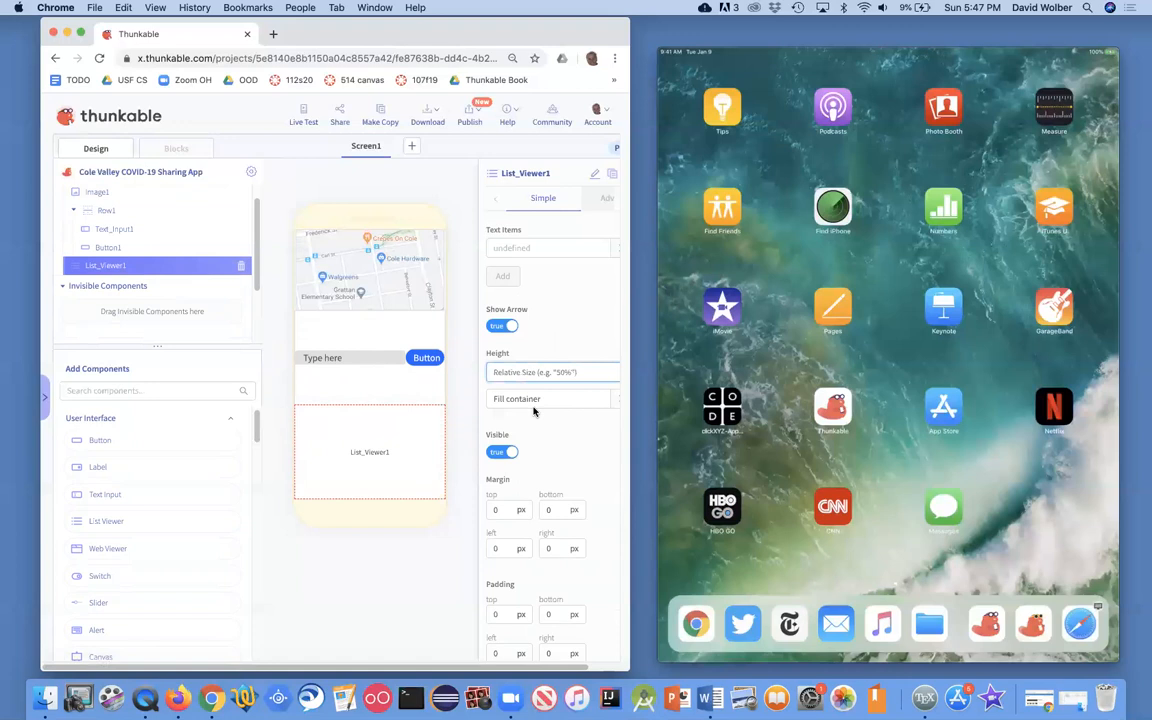
pyautogui.click(548, 398)
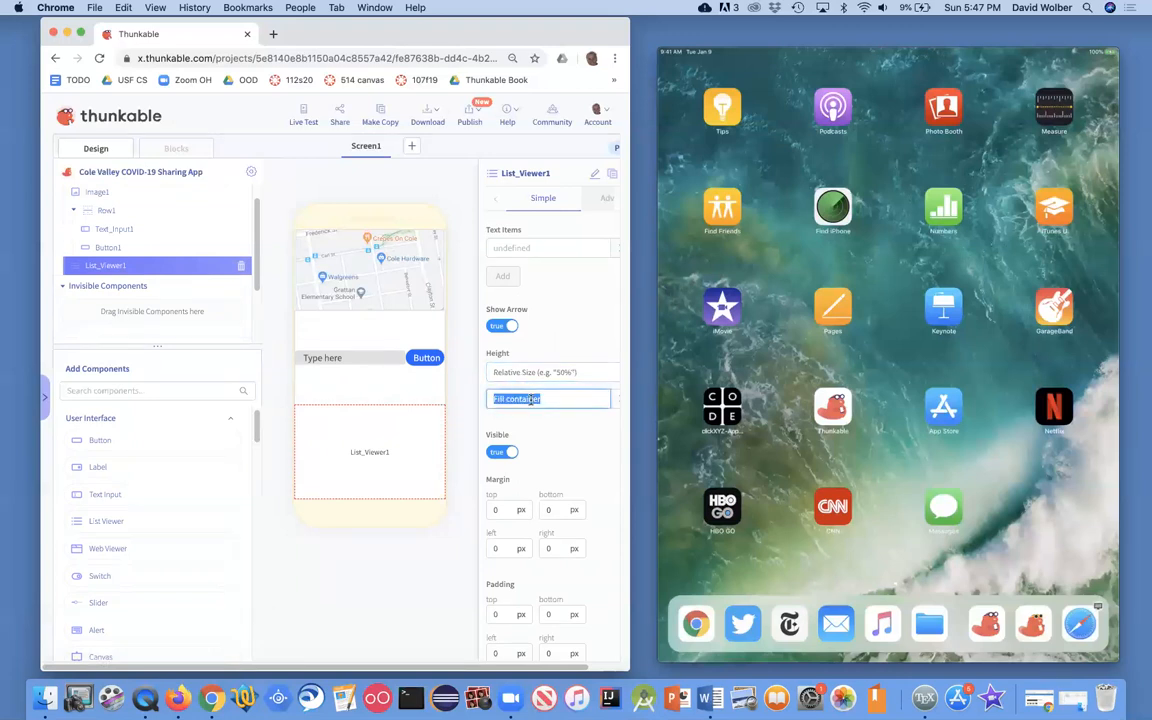
pyautogui.write('50%')
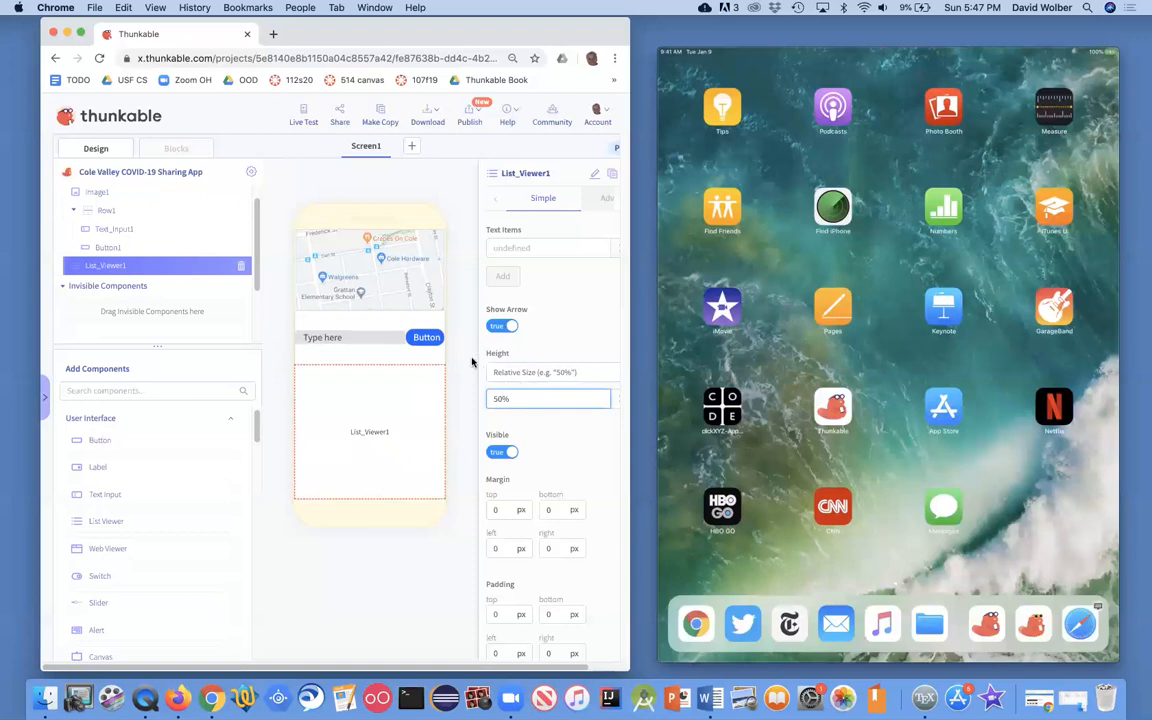
pyautogui.moveTo(396, 341)
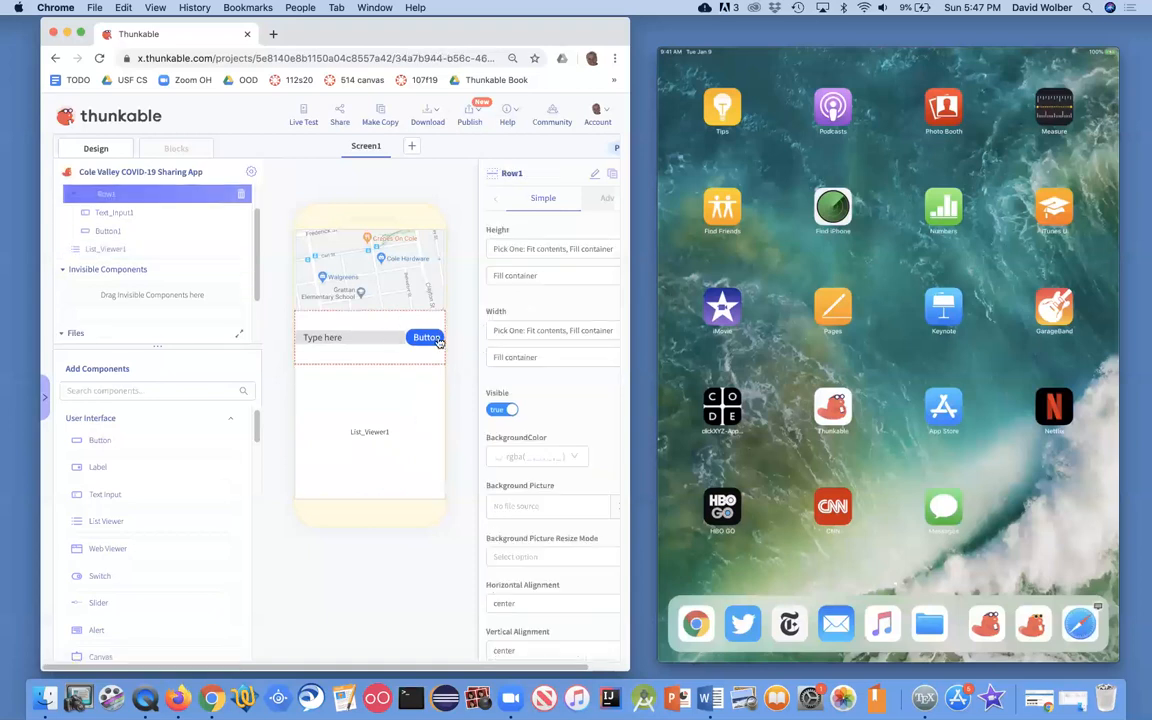
# Set Row1's height to a relative 10%
pyautogui.click(553, 249)
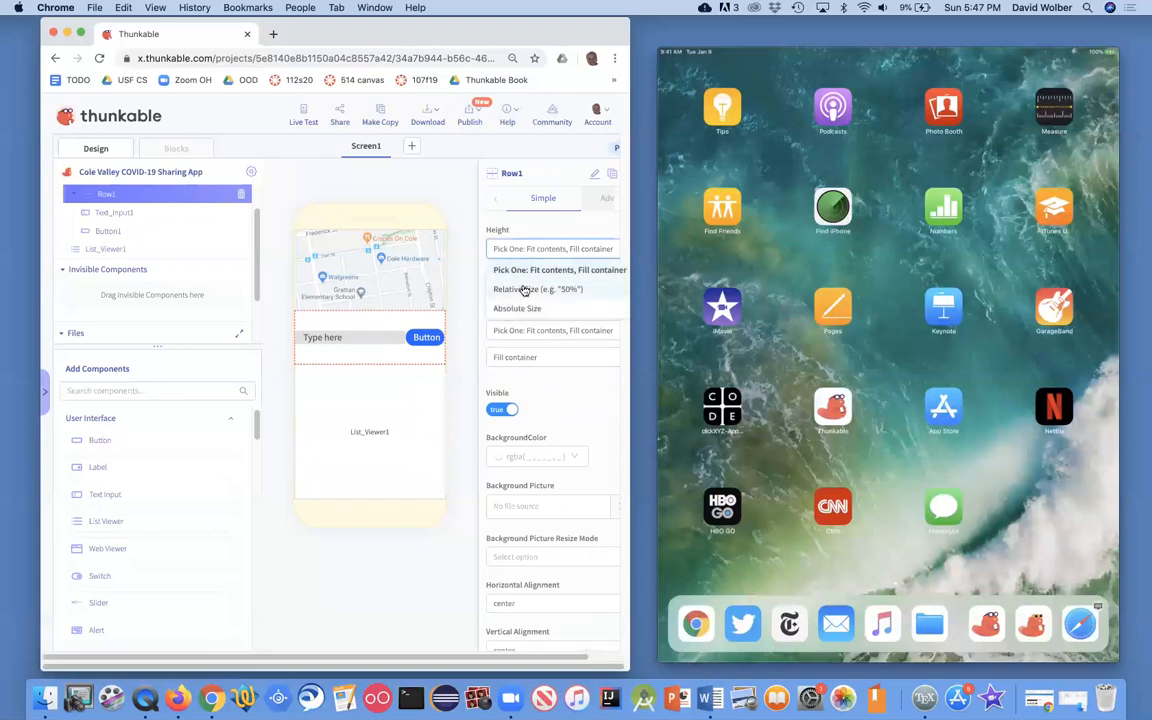
pyautogui.click(540, 289)
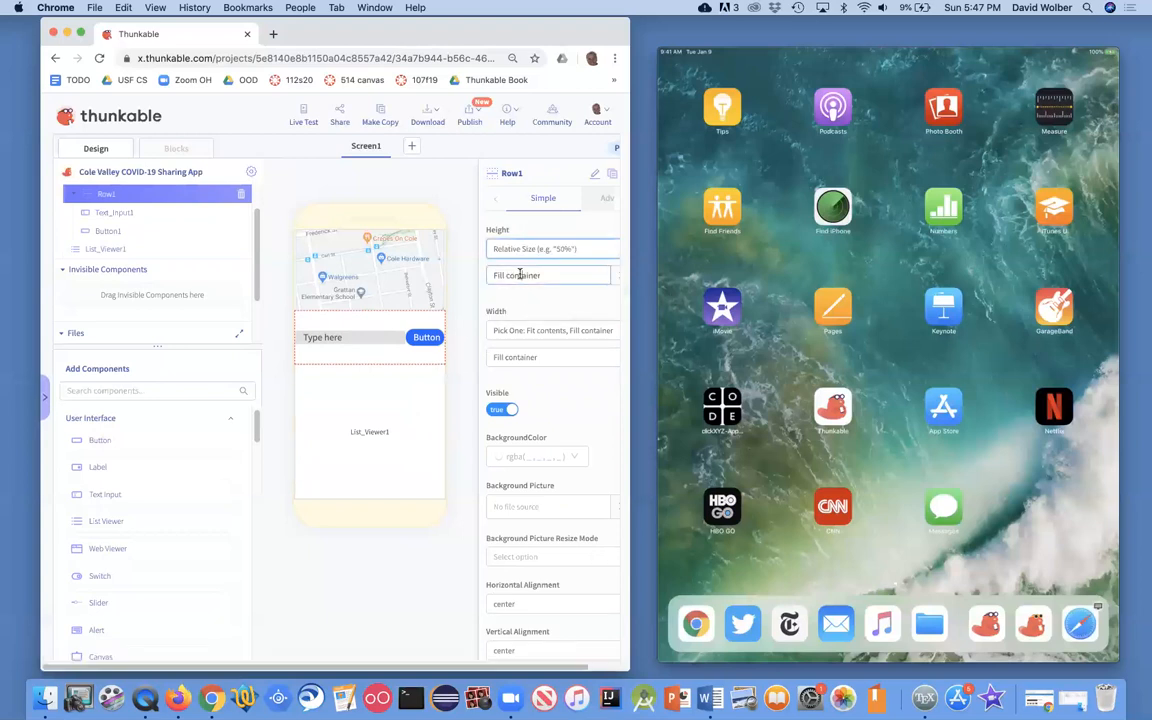
pyautogui.write('10%')
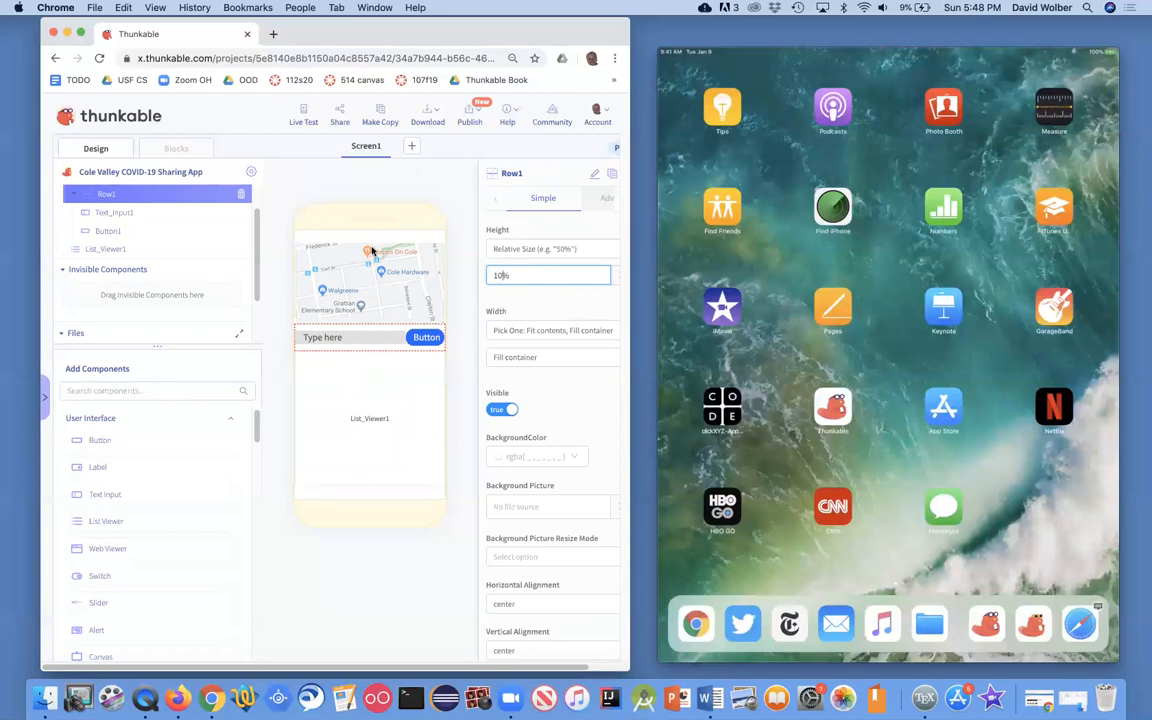
pyautogui.moveTo(384, 355)
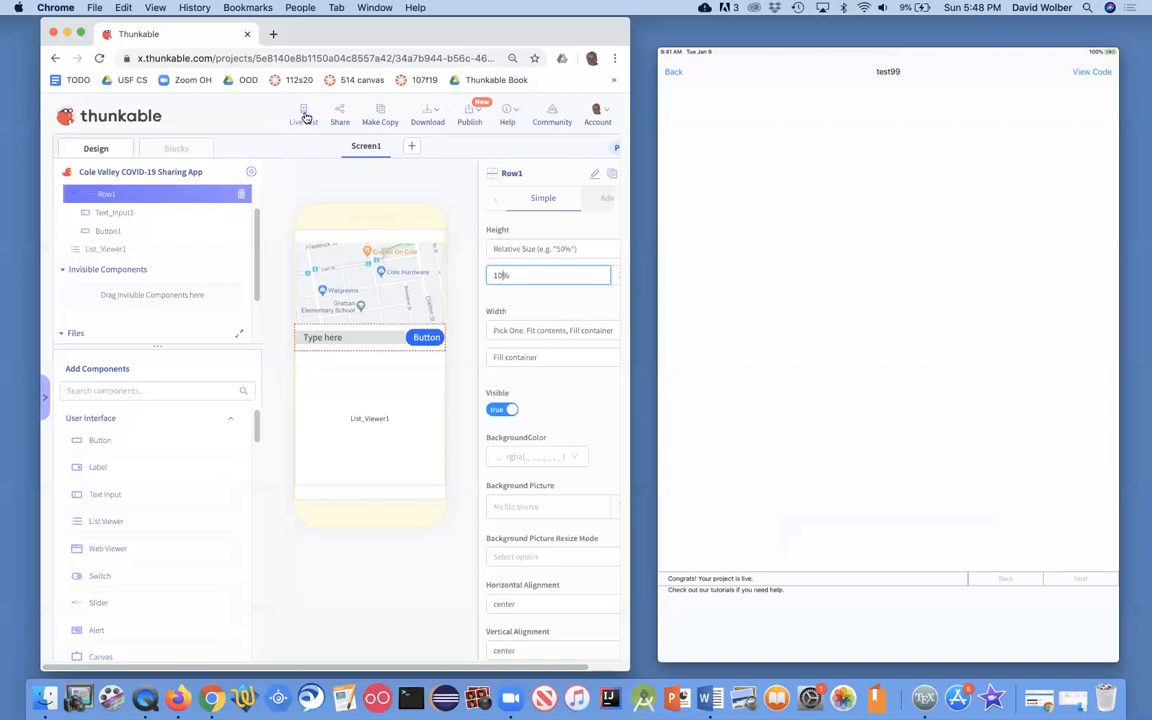
# Launch a Live Test and dismiss the preview dialog
pyautogui.click(303, 113)
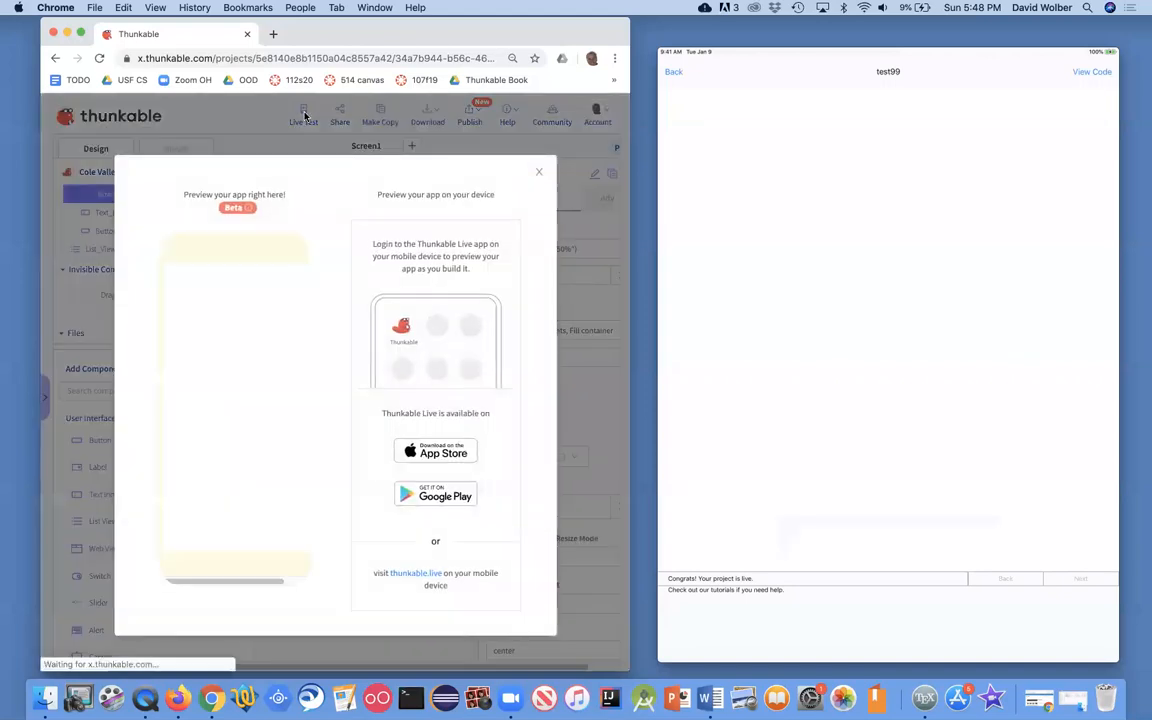
pyautogui.click(539, 171)
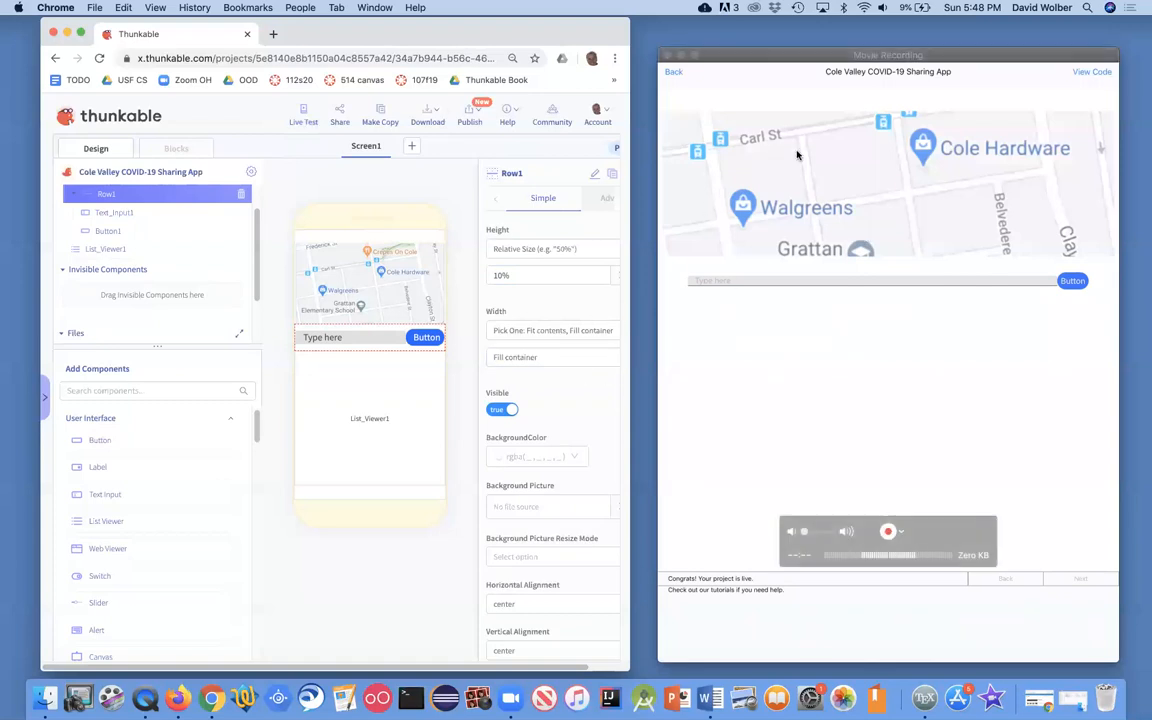
pyautogui.moveTo(763, 290)
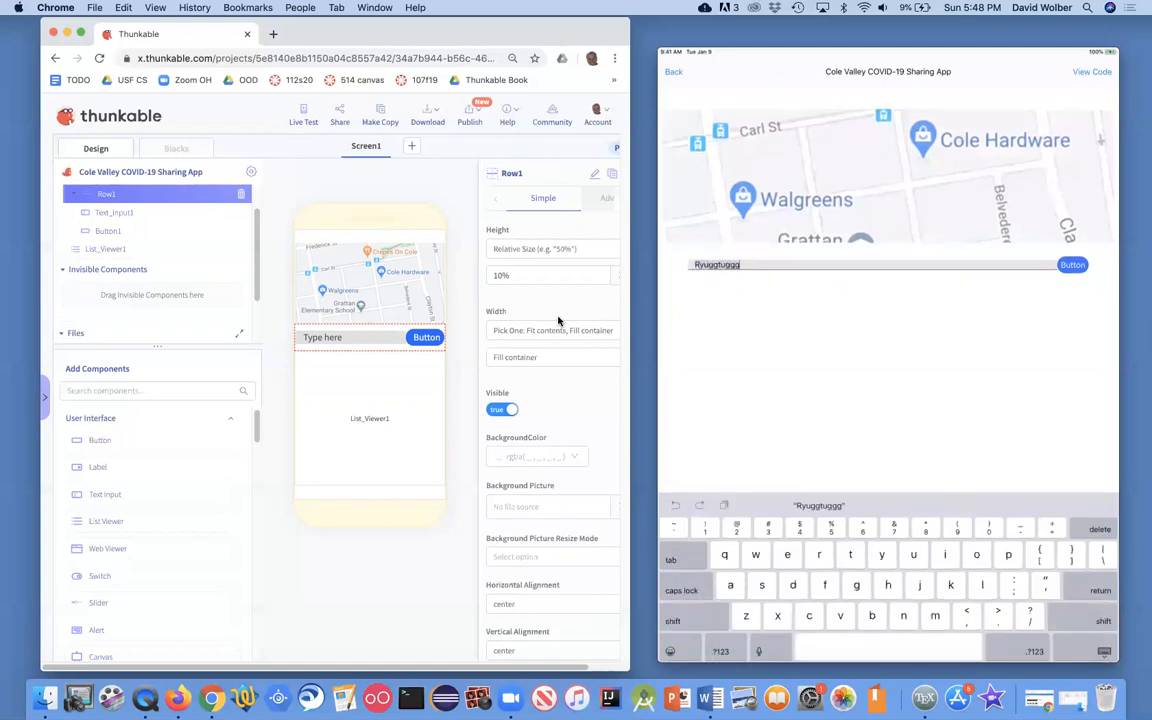
pyautogui.moveTo(619, 384)
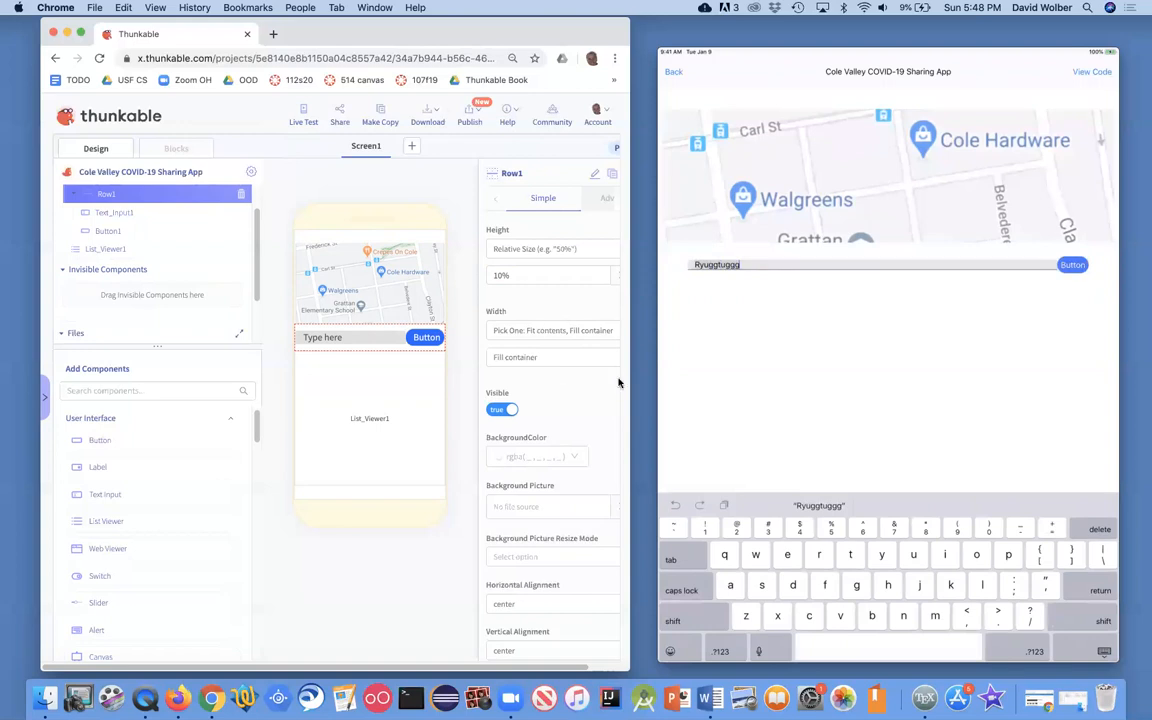